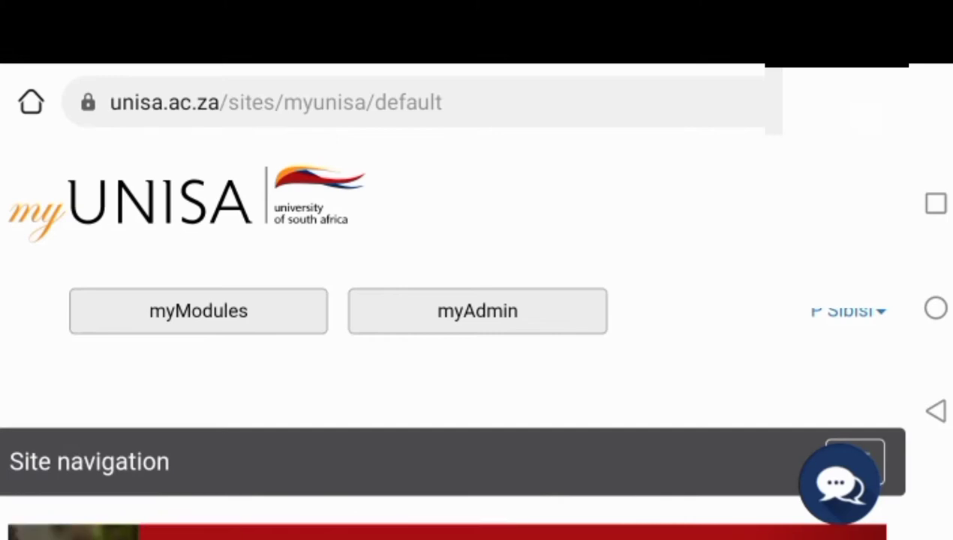
- Scroll down the myModules Sites list to the EED2601-21-Y1 module
scroll(down, 3)
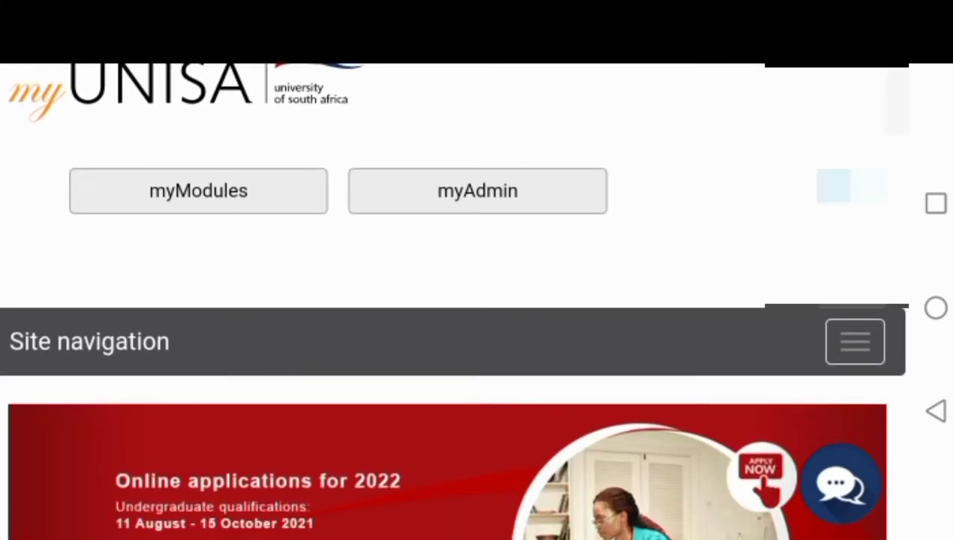
scroll(down, 3)
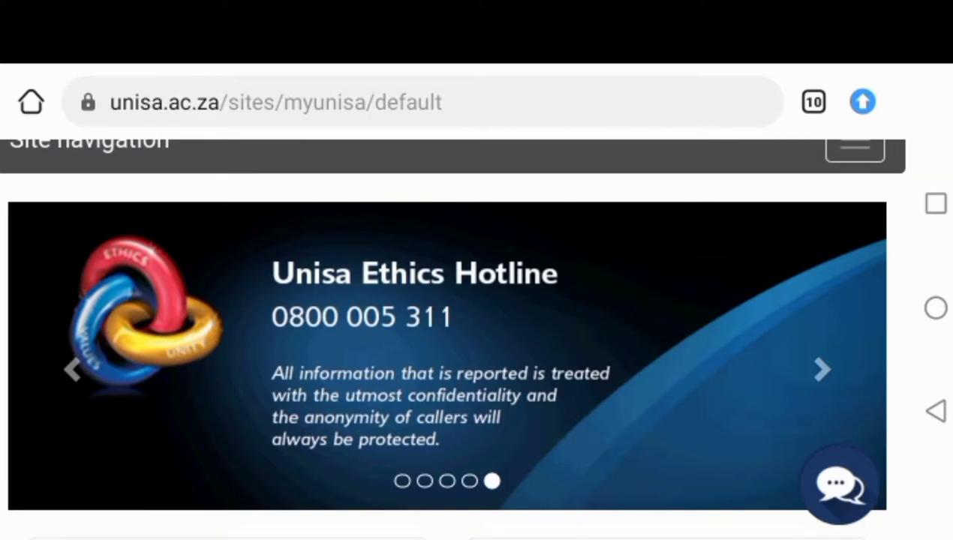
scroll(down, 3)
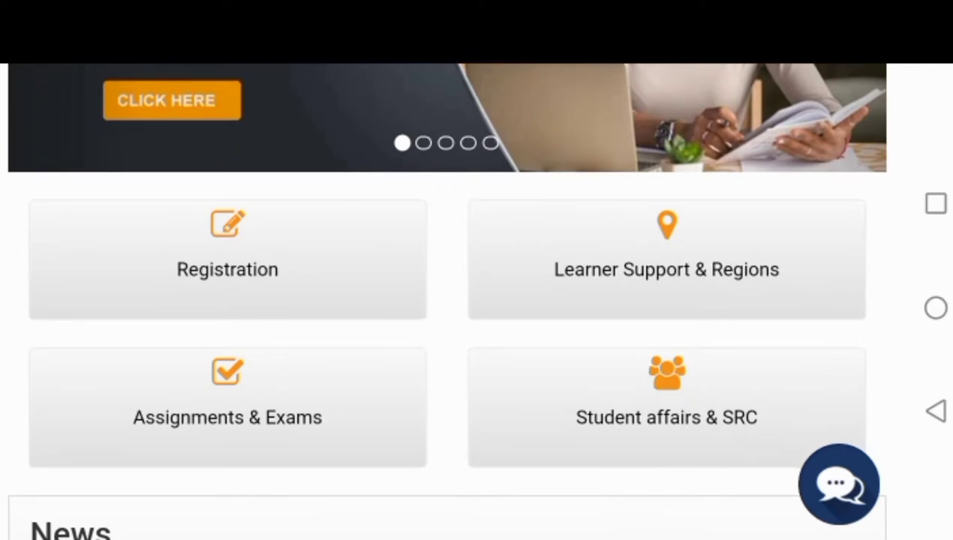
scroll(down, 3)
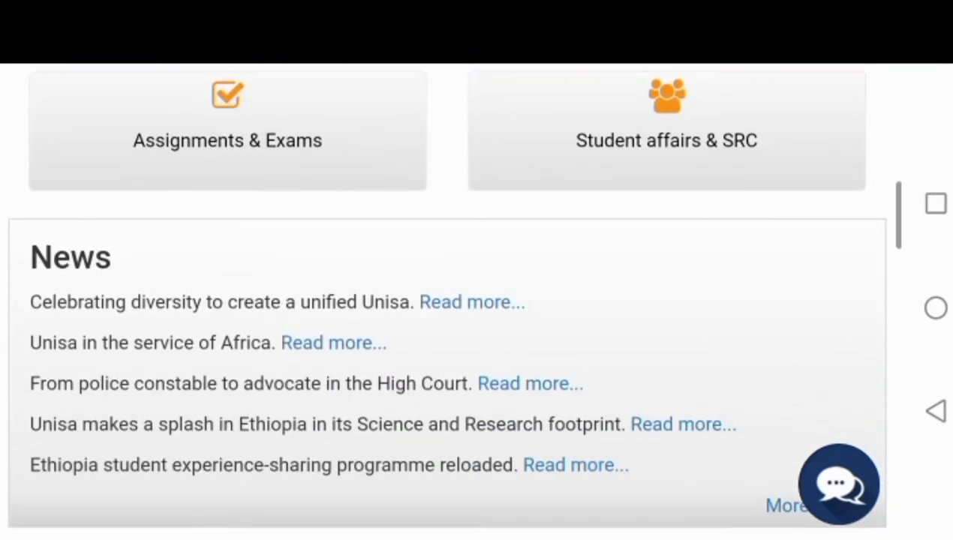
scroll(down, 3)
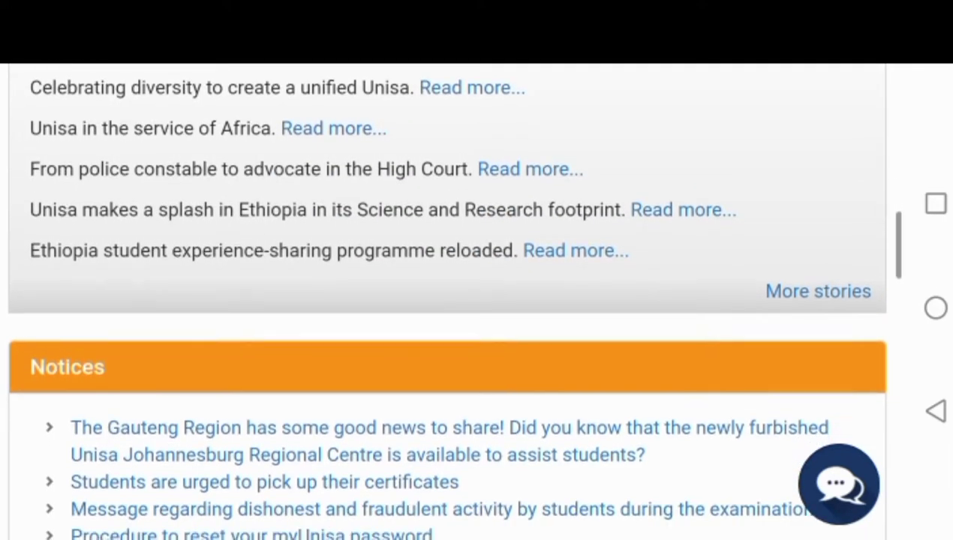
scroll(down, 3)
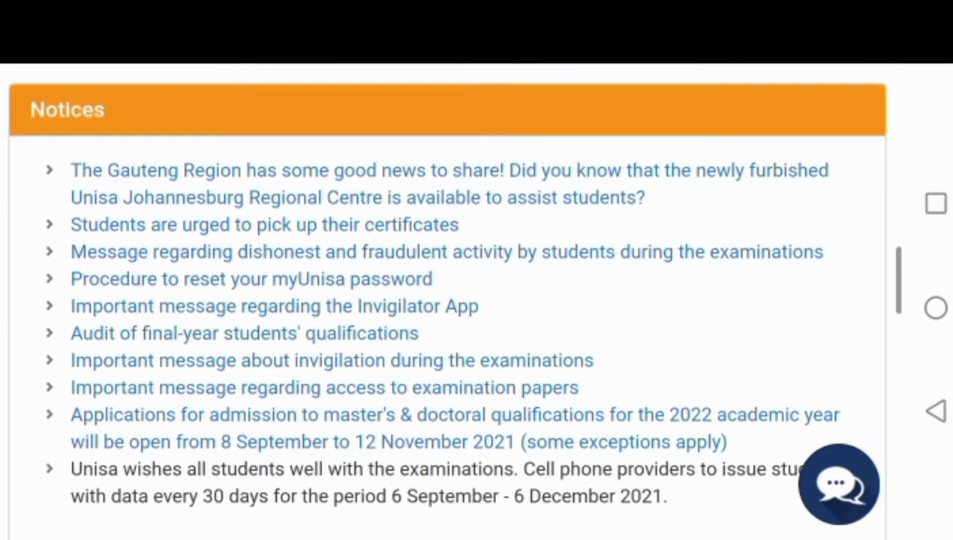
scroll(down, 3)
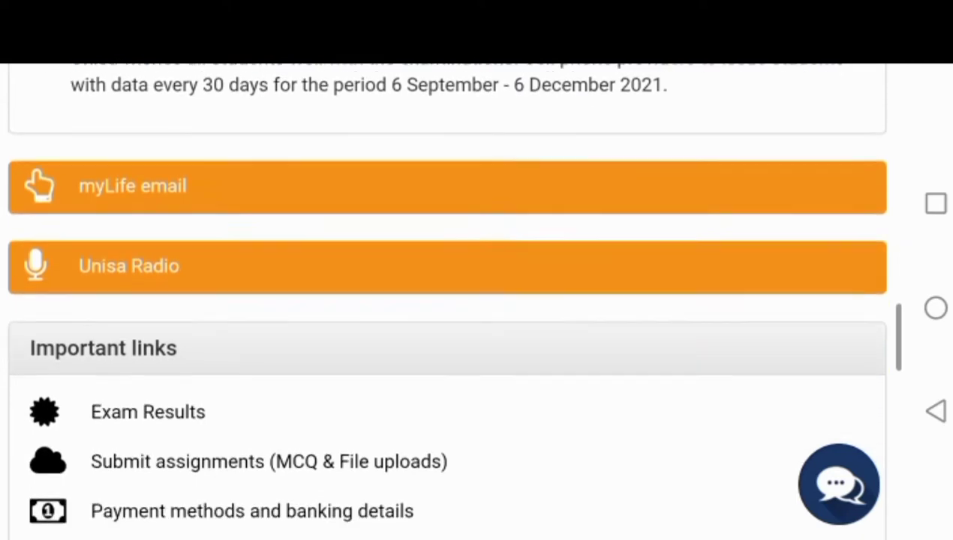
scroll(down, 3)
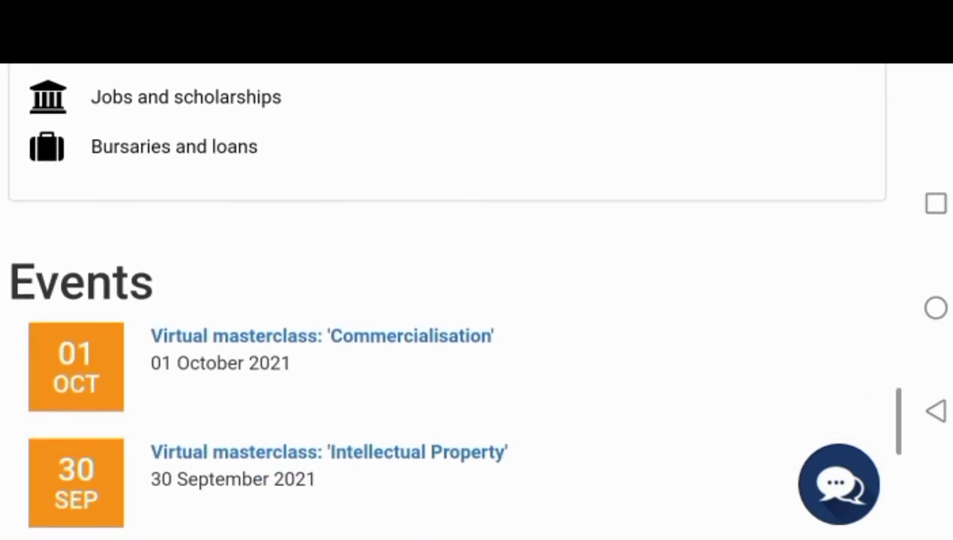
scroll(down, 3)
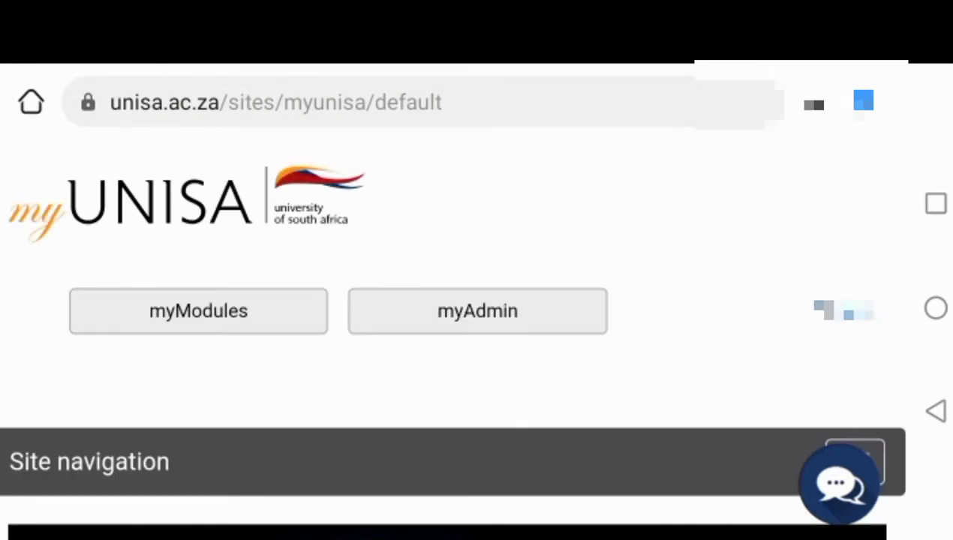
scroll(down, 3)
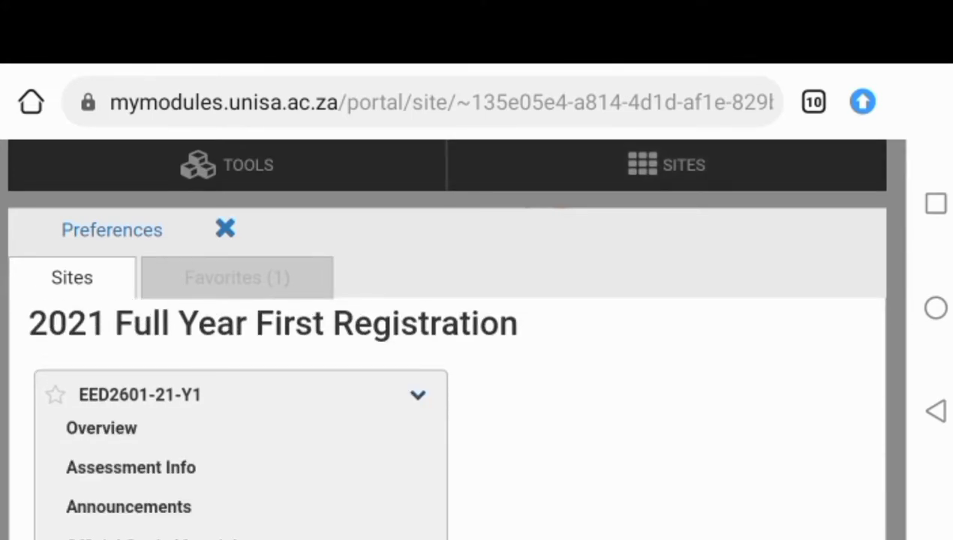
scroll(down, 3)
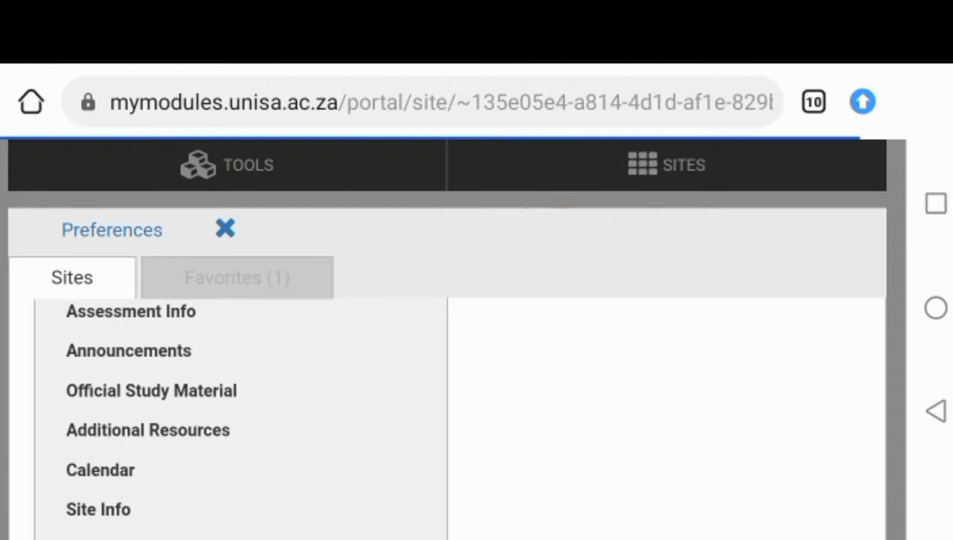
- Open EED2601's Official Study Material and browse Tutorial Letter 101 and Study Guide 001
click(150, 390)
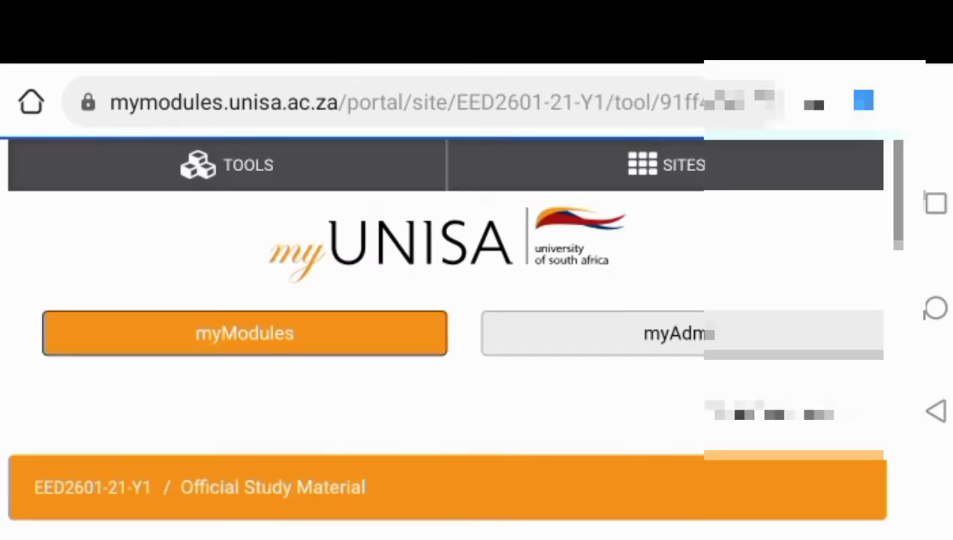
scroll(down, 3)
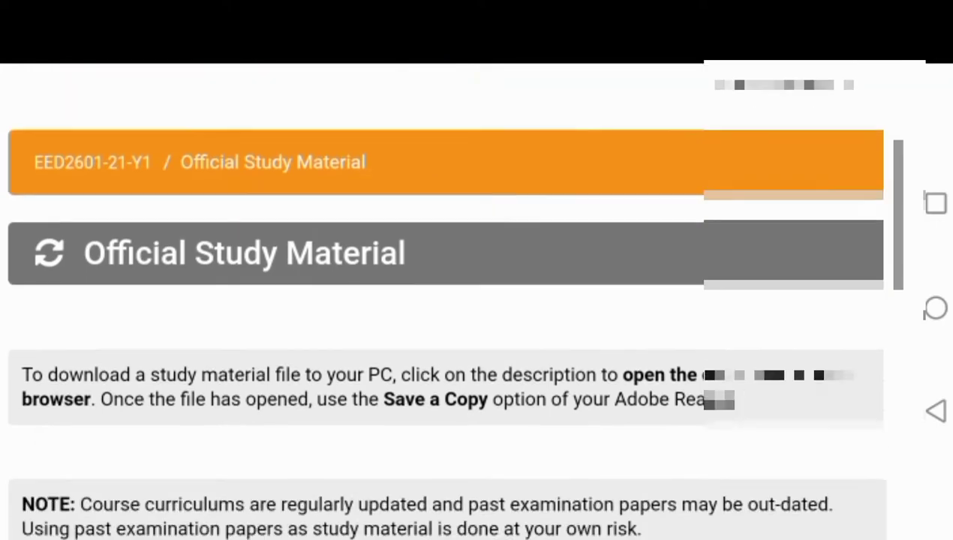
scroll(down, 3)
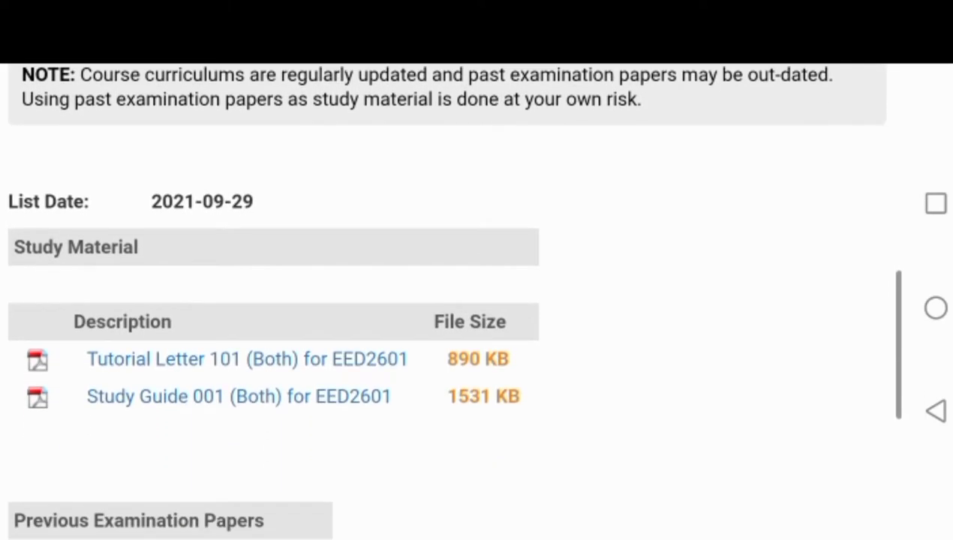
scroll(down, 3)
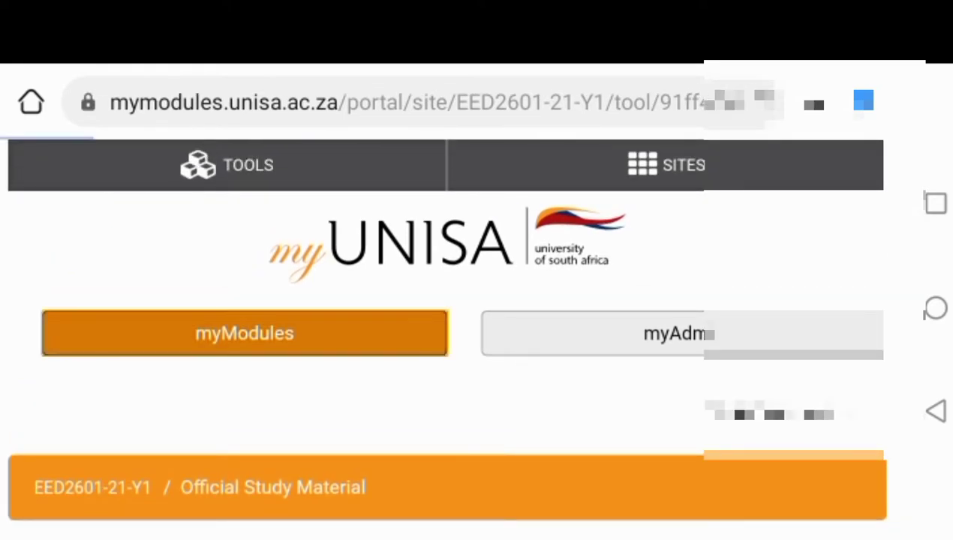
- Return to myModules and scroll through the registered module sites list
click(244, 334)
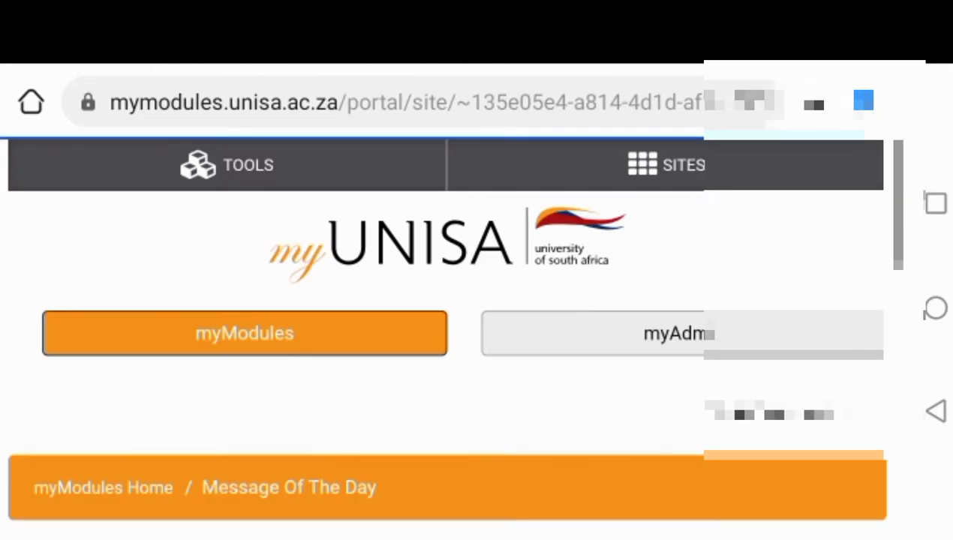
click(665, 165)
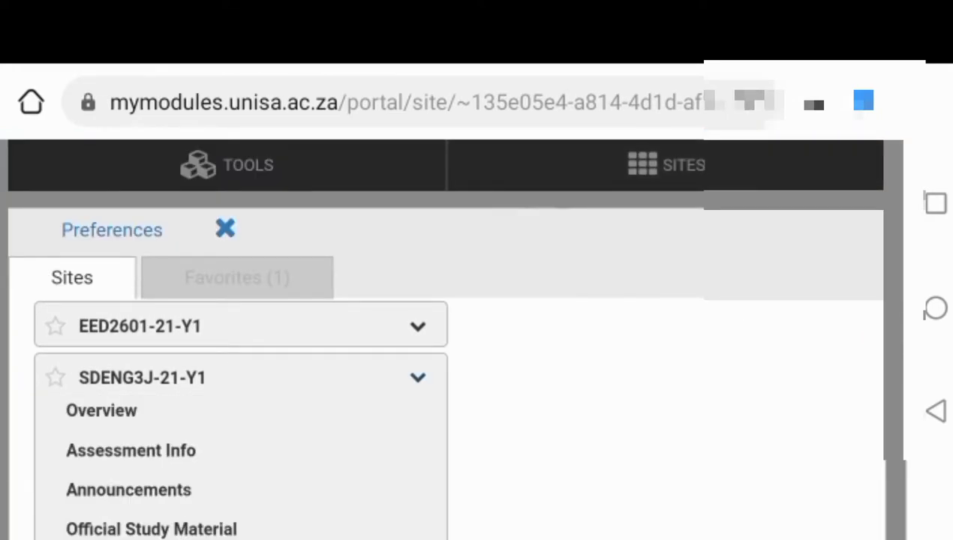
scroll(down, 3)
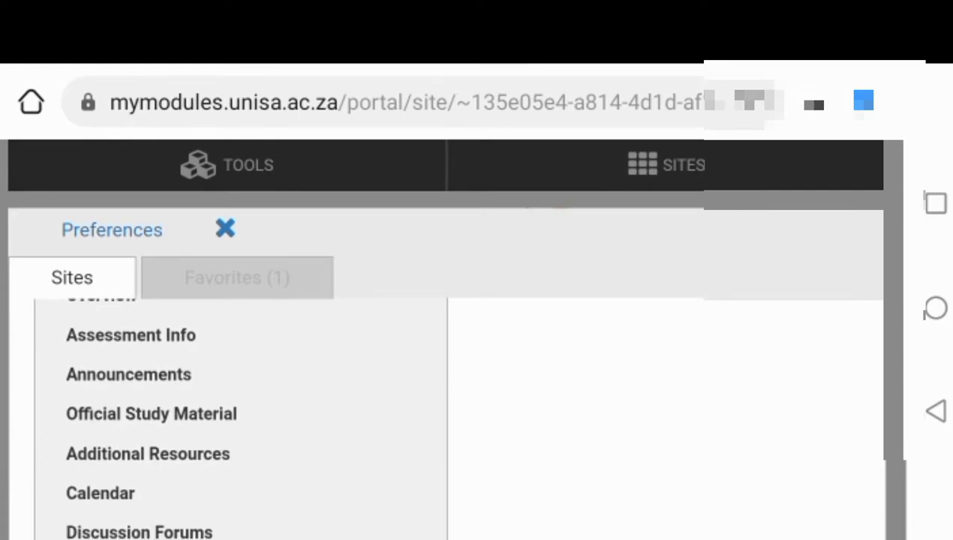
scroll(down, 3)
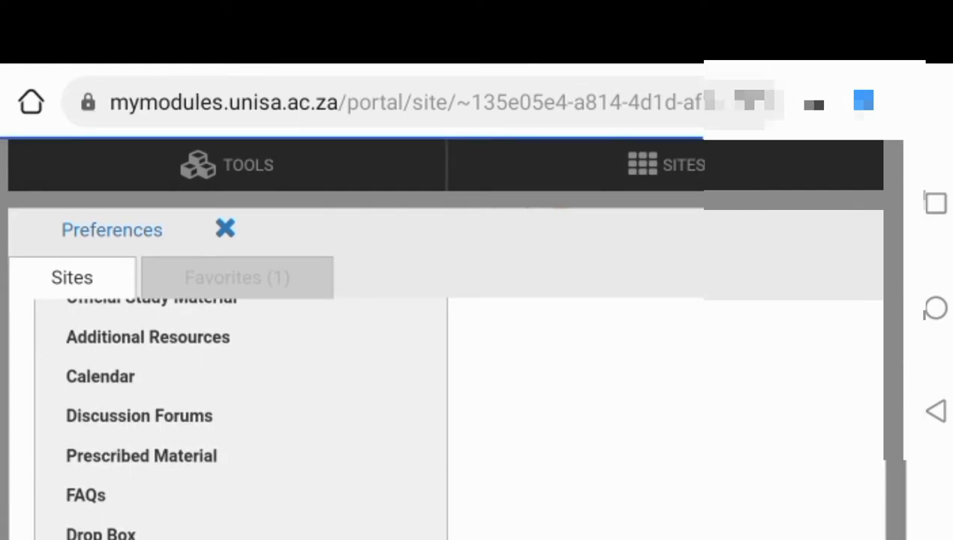
- Open SDENG3J-21-Y1's General Discussions forum and scroll through its messages
click(139, 416)
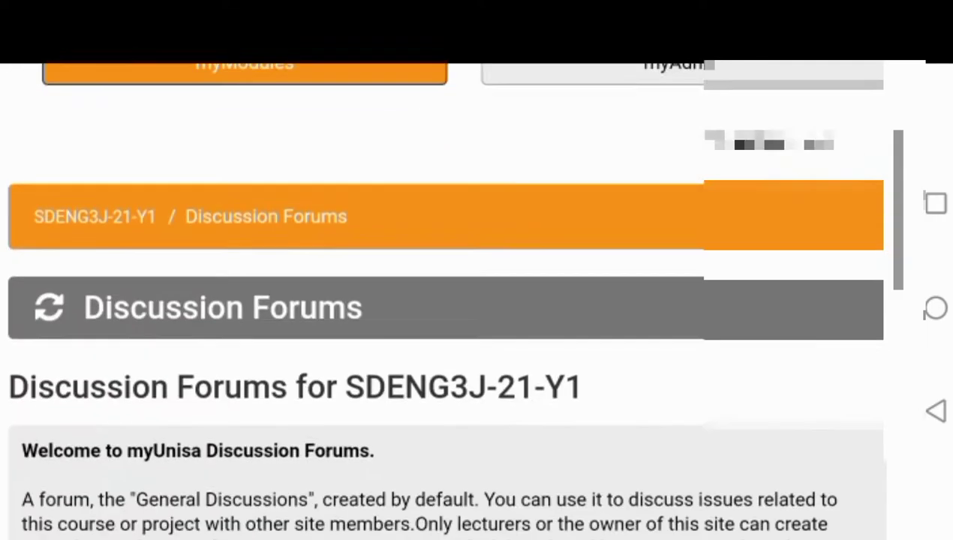
scroll(down, 3)
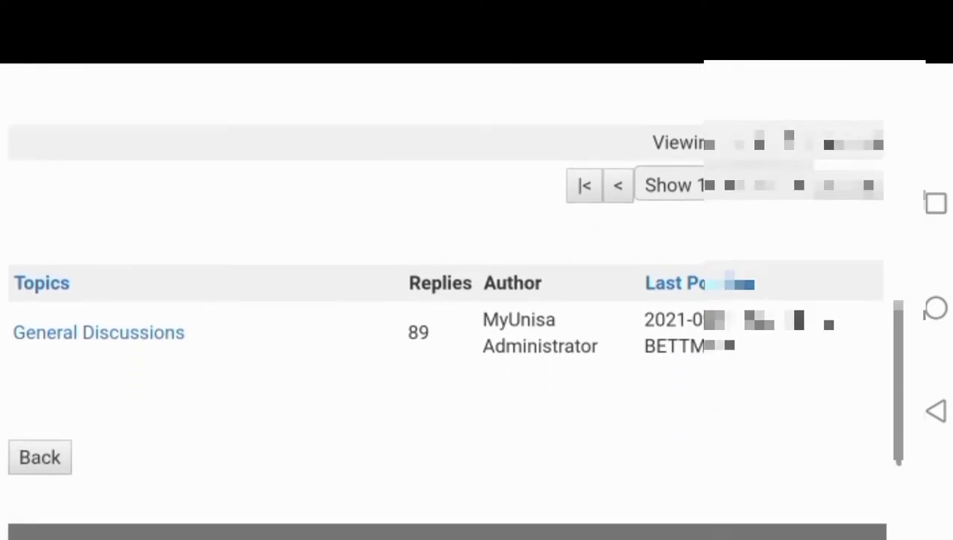
scroll(down, 3)
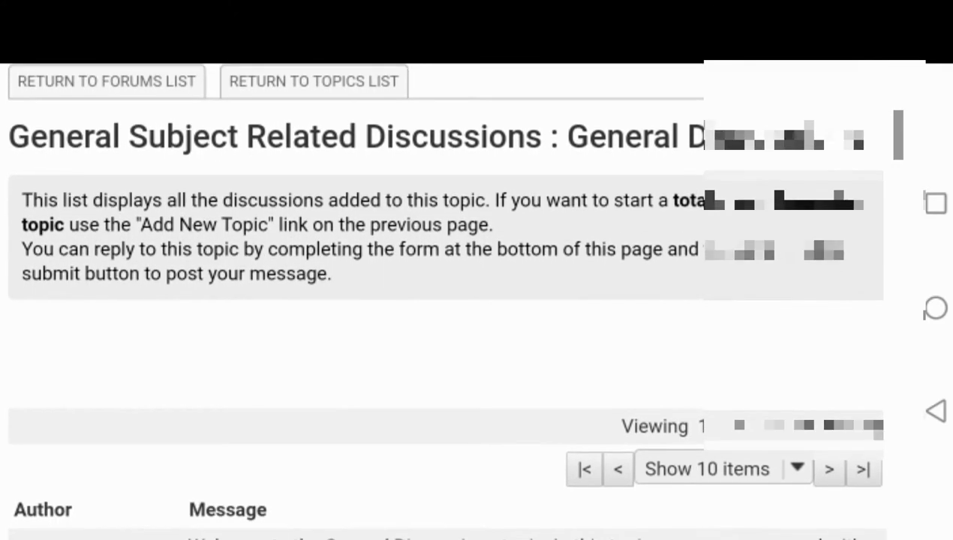
scroll(down, 3)
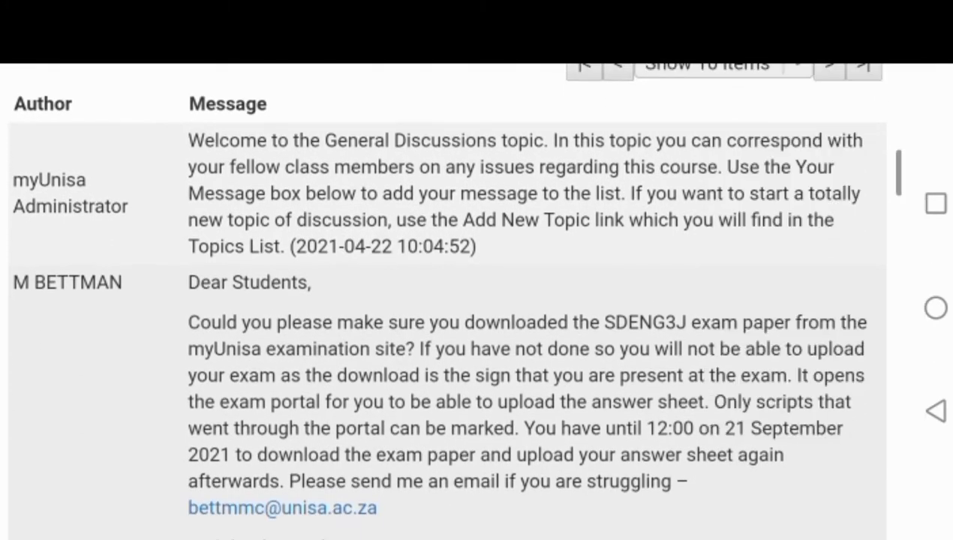
scroll(down, 3)
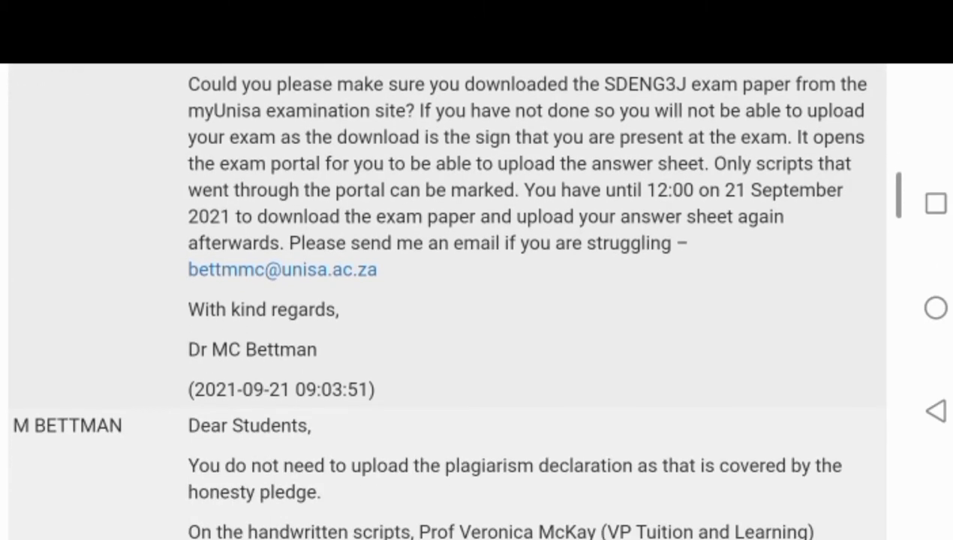
scroll(down, 3)
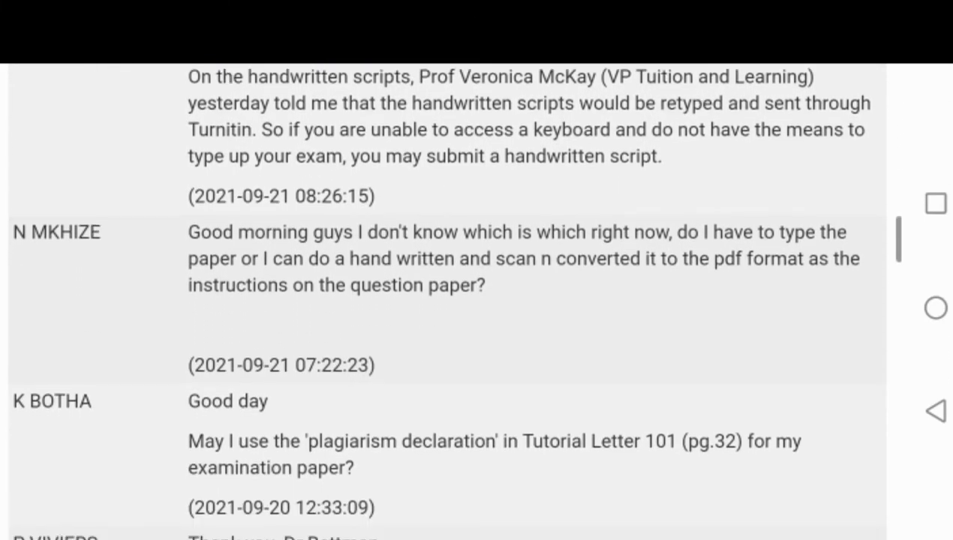
scroll(down, 3)
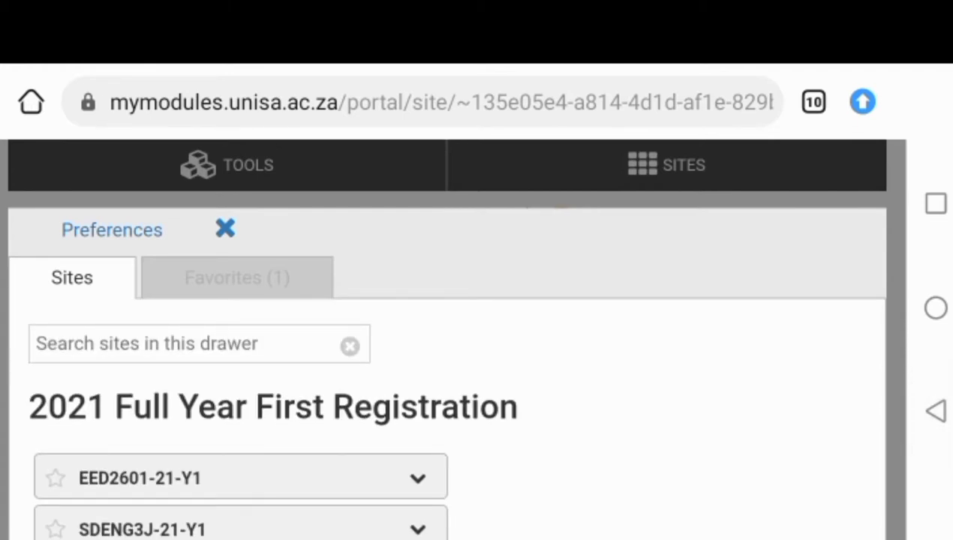
- Open the EED2601-21-Y1 site, then switch to the myAdmin portal menu
click(140, 478)
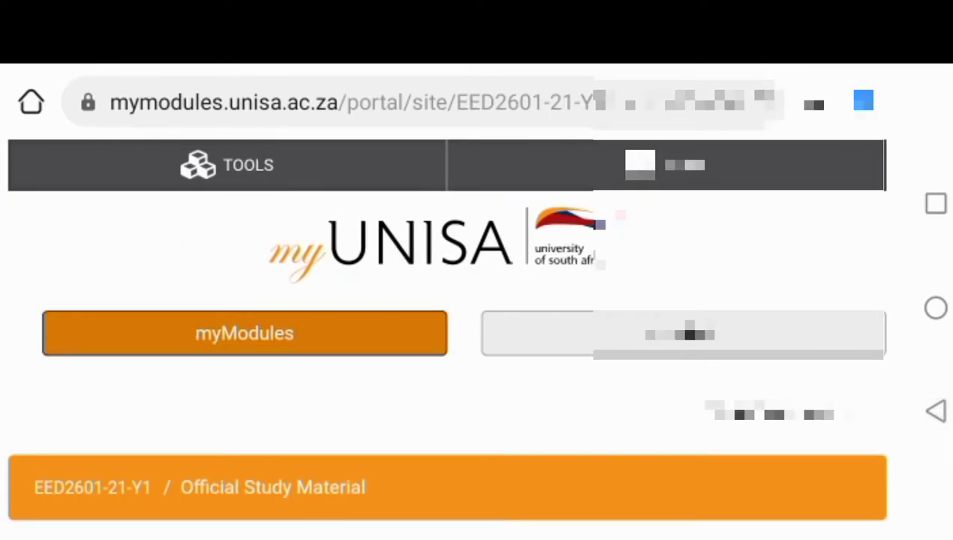
click(683, 333)
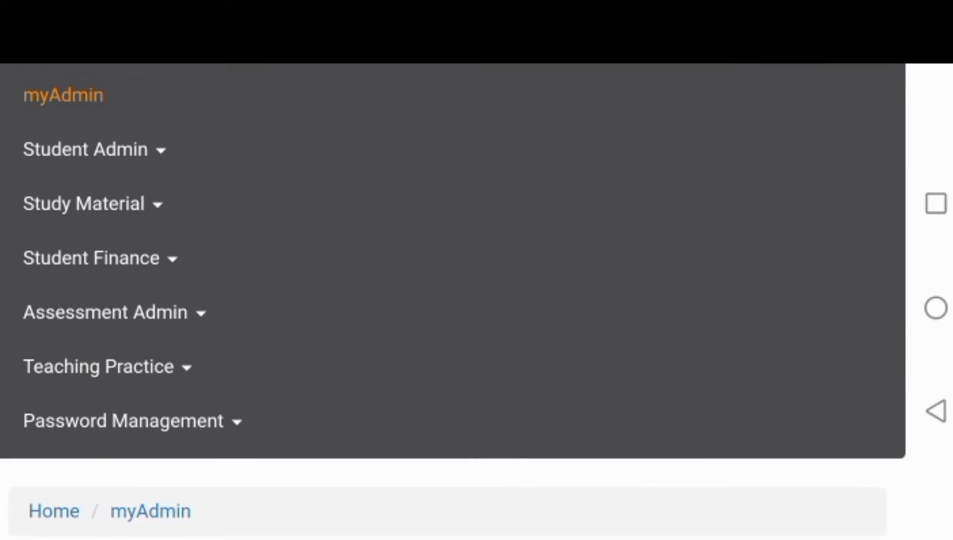
- Expand Student Admin in the myAdmin menu and scroll through its options
click(85, 149)
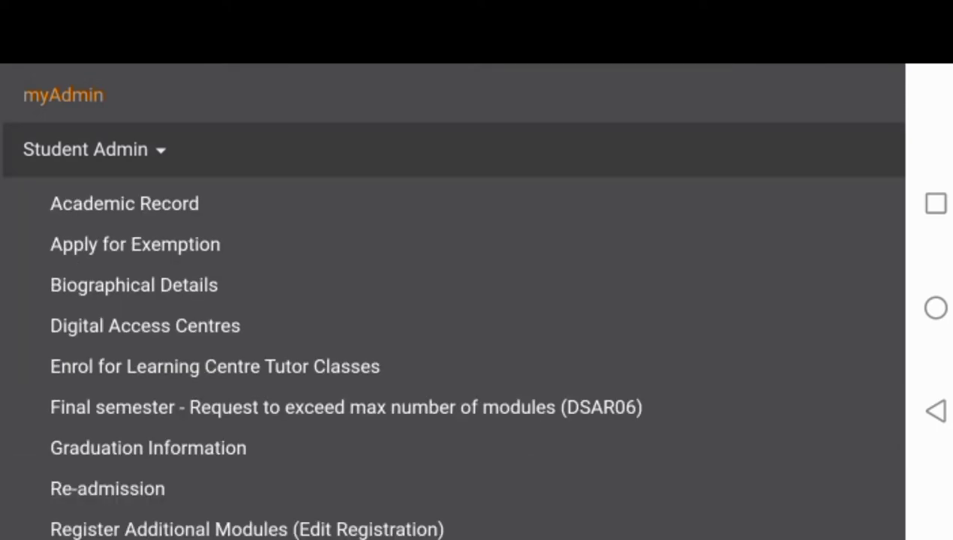
scroll(down, 3)
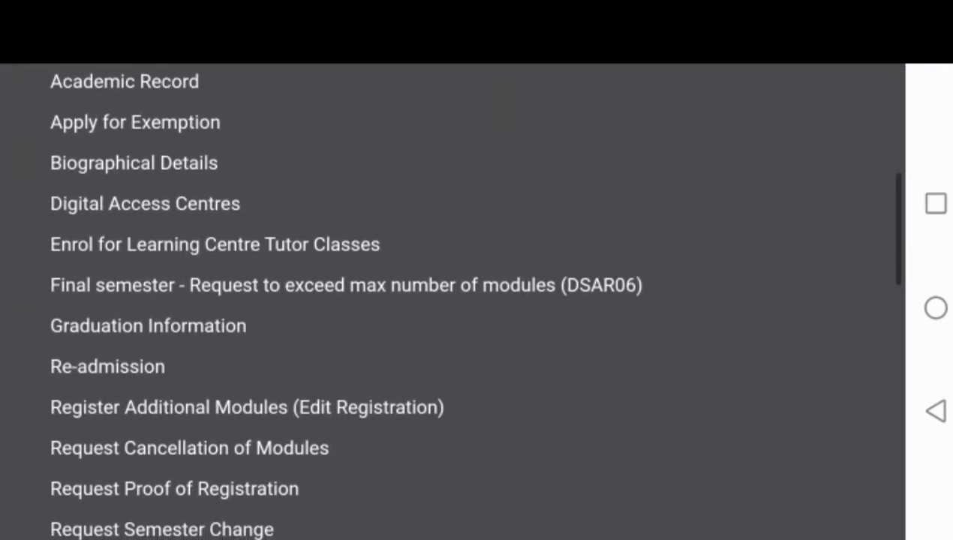
scroll(down, 3)
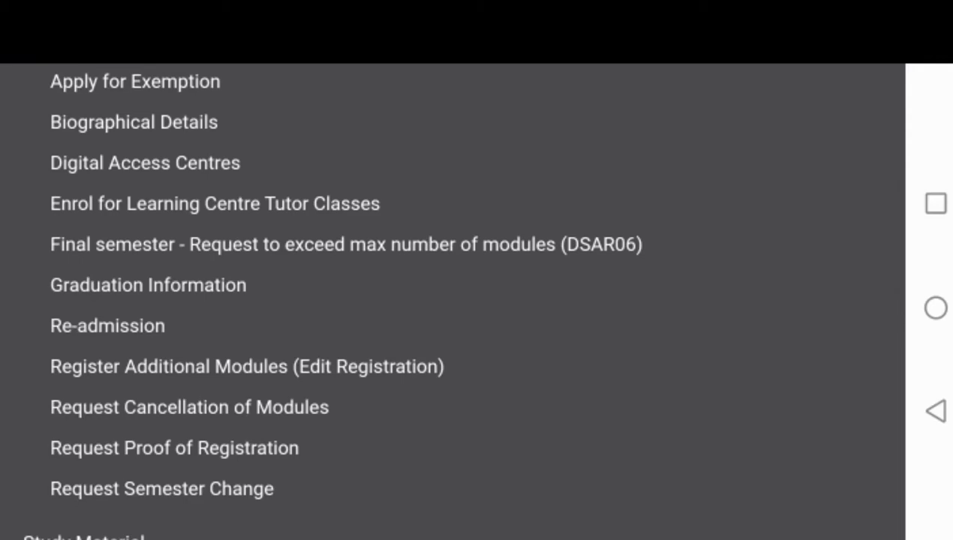
scroll(down, 3)
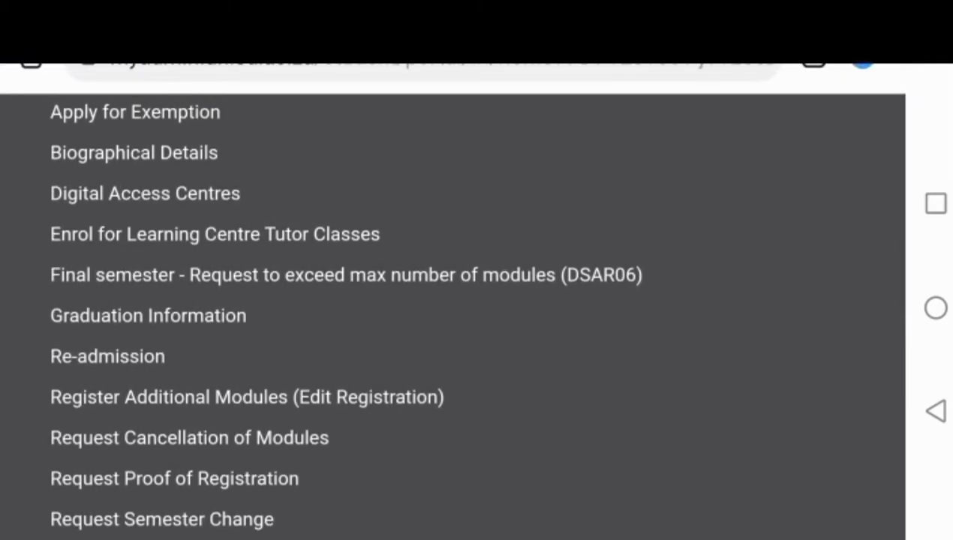
scroll(down, 3)
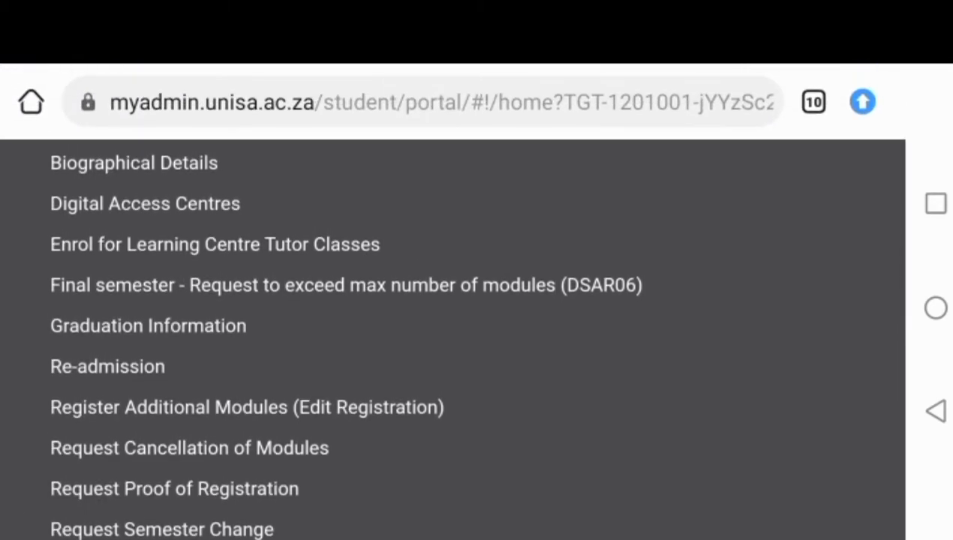
scroll(down, 3)
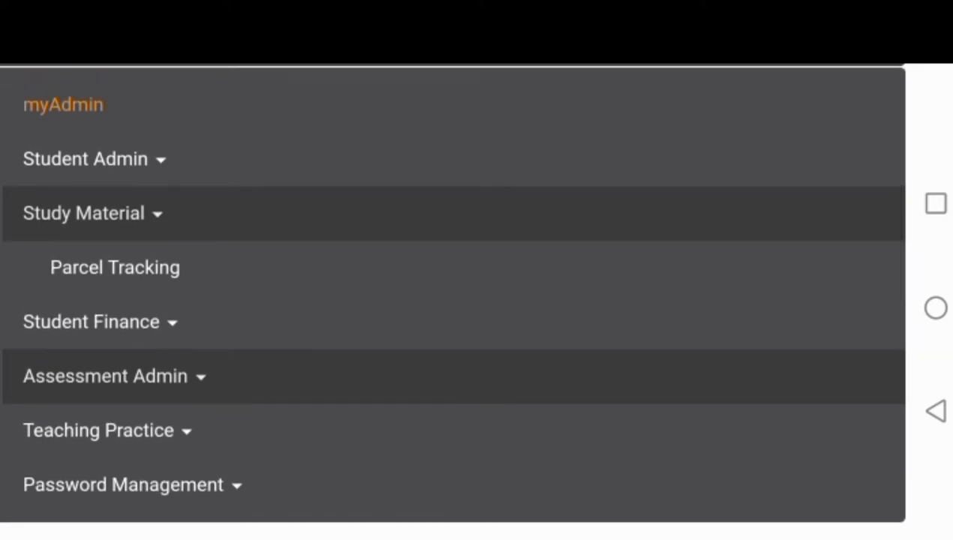
- Review Assessment Admin and Student Finance options, then close the menu to the Welcome page
click(105, 376)
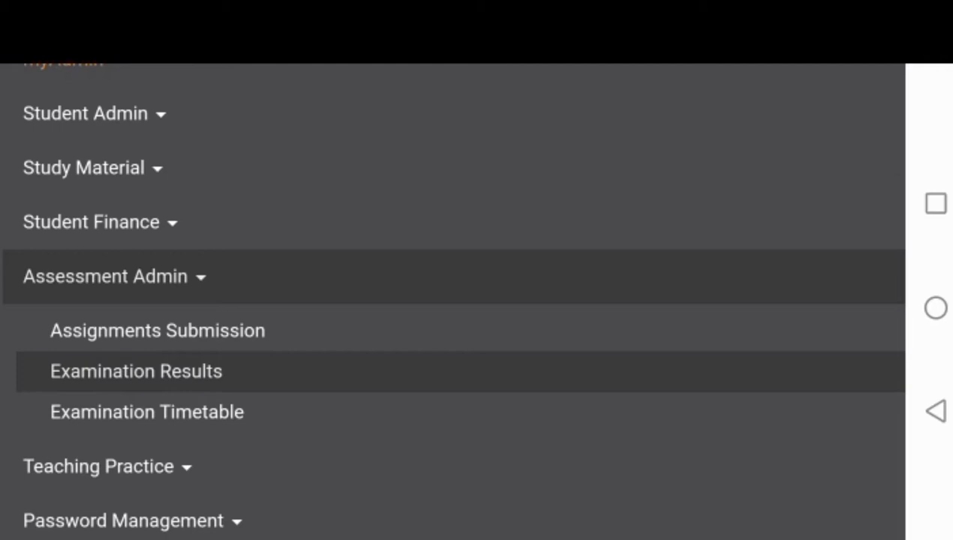
scroll(down, 3)
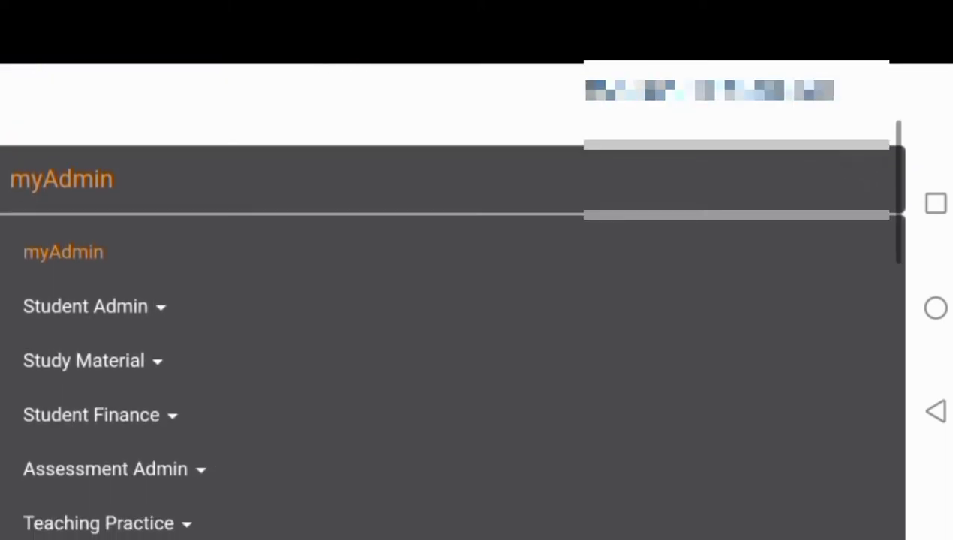
scroll(down, 3)
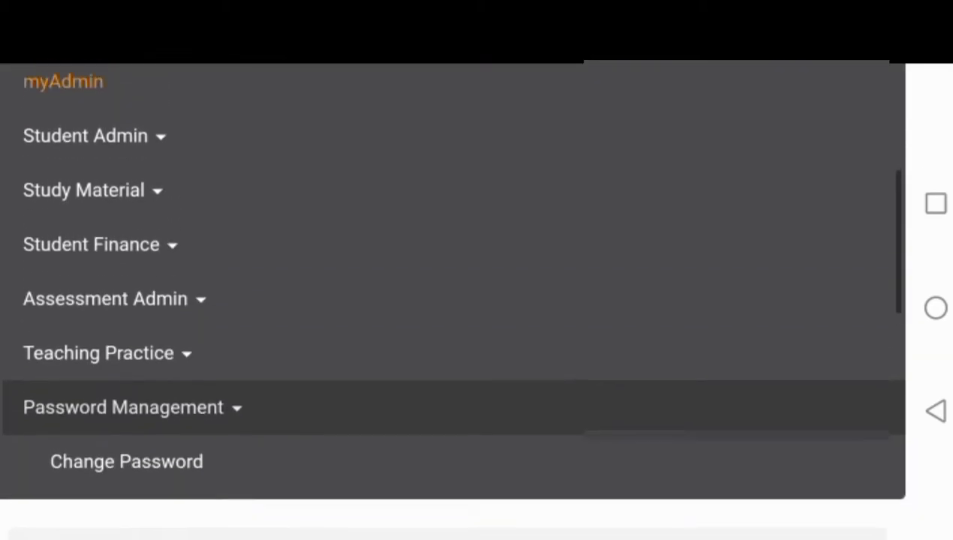
scroll(down, 3)
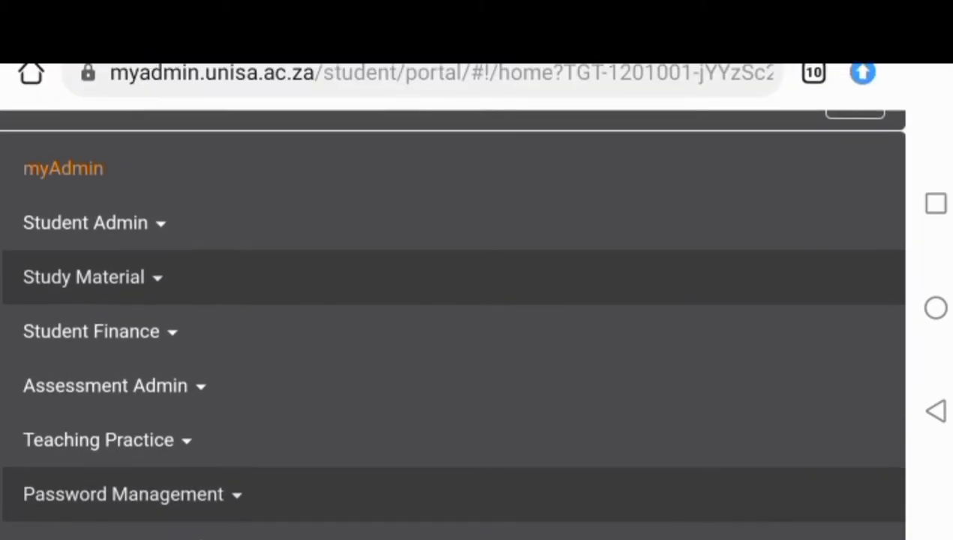
click(90, 331)
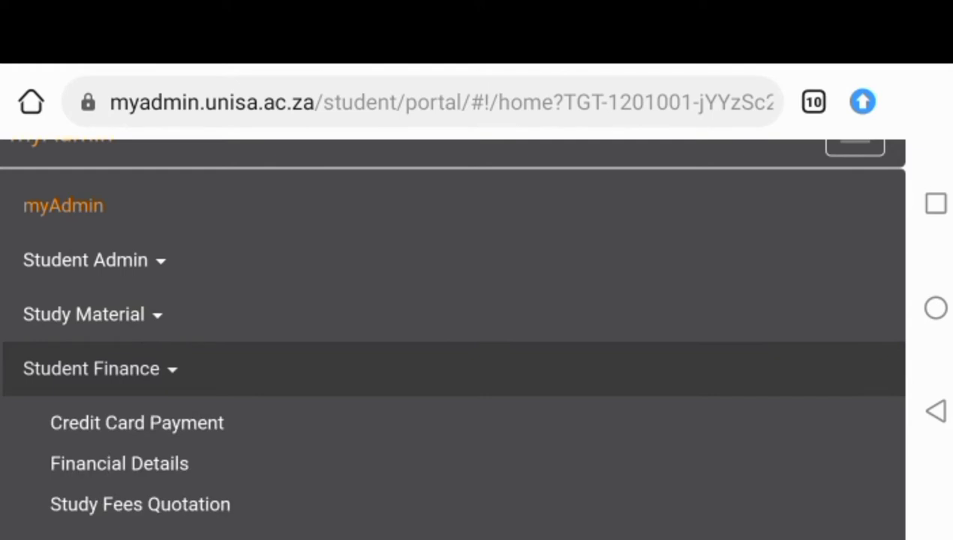
scroll(down, 3)
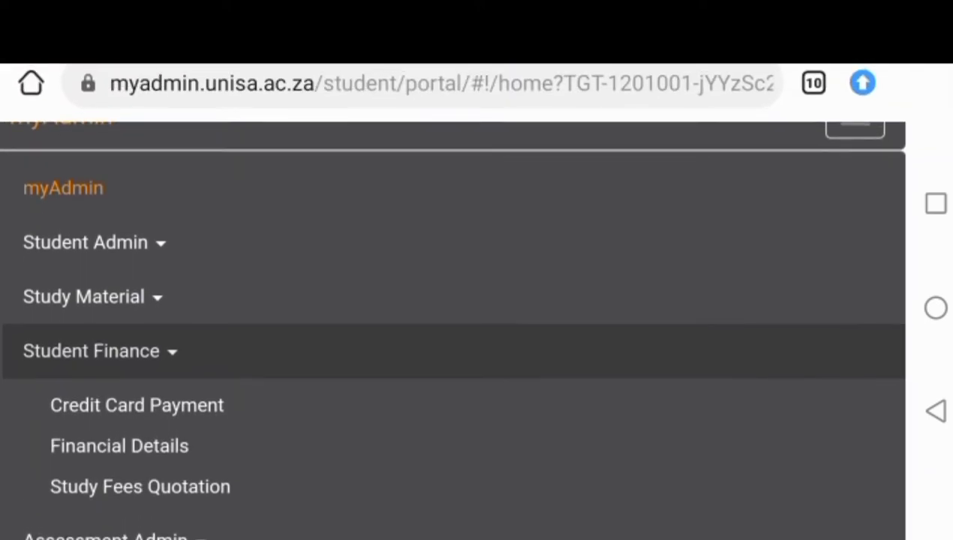
click(82, 295)
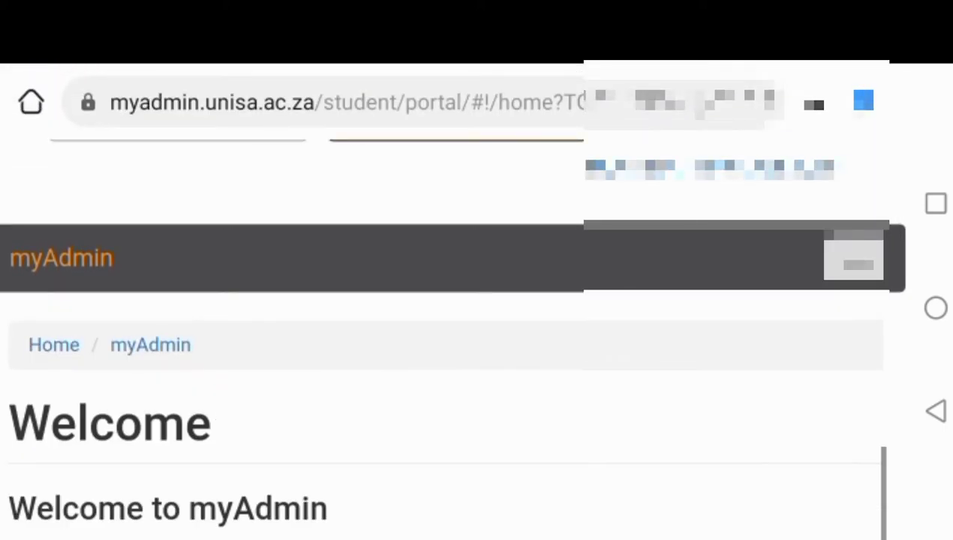
- Scroll the myAdmin Welcome page and return to the myUnisa home login page
scroll(down, 3)
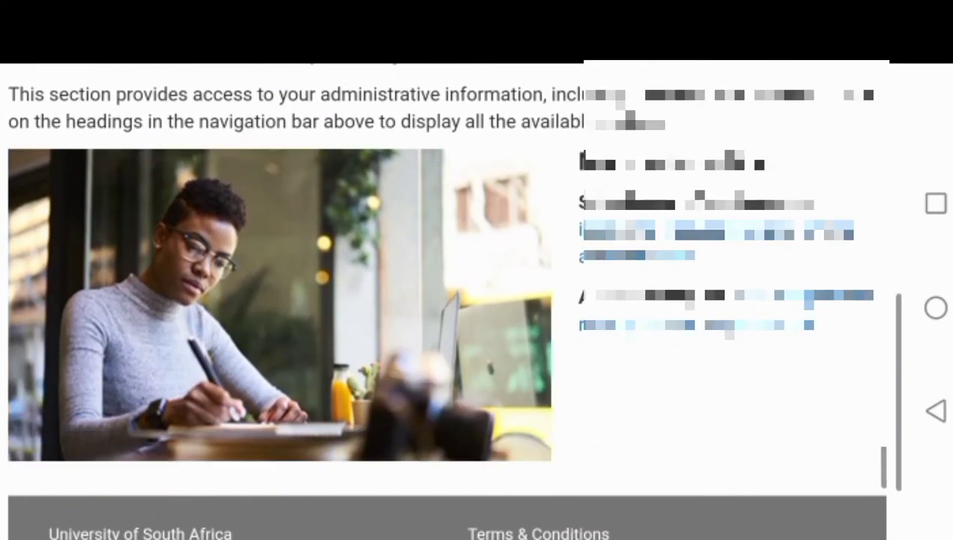
scroll(up, 3)
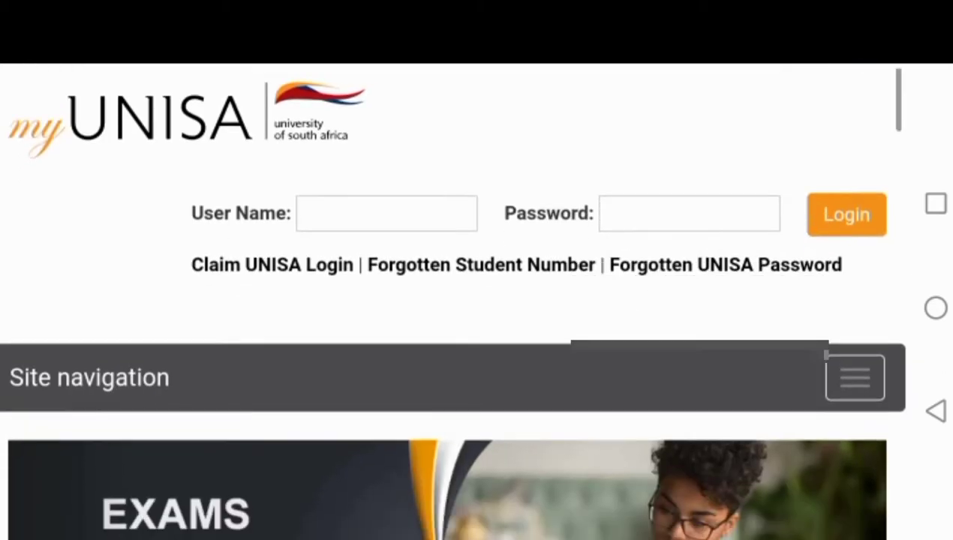
- Scroll past the home page Notices to the myLife link and open the Outlook inbox
scroll(down, 3)
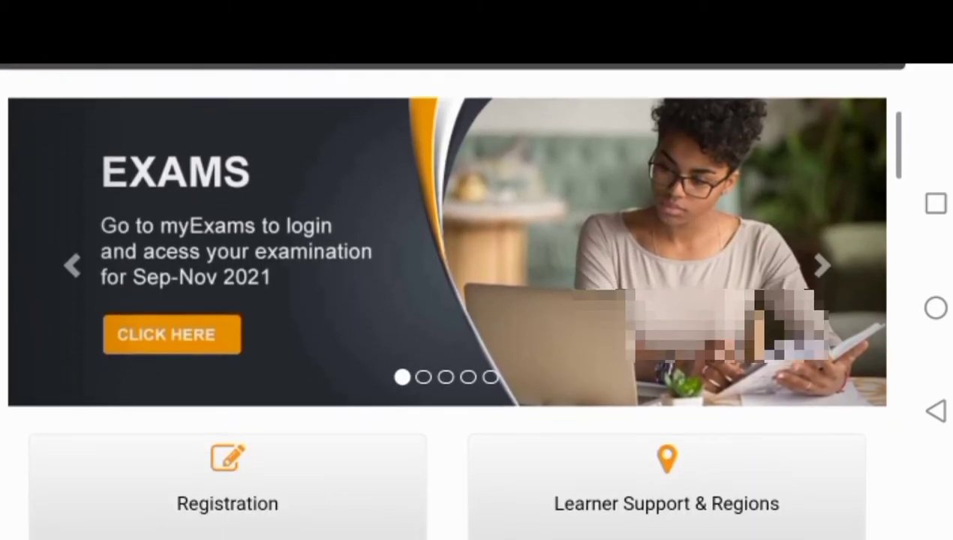
scroll(down, 3)
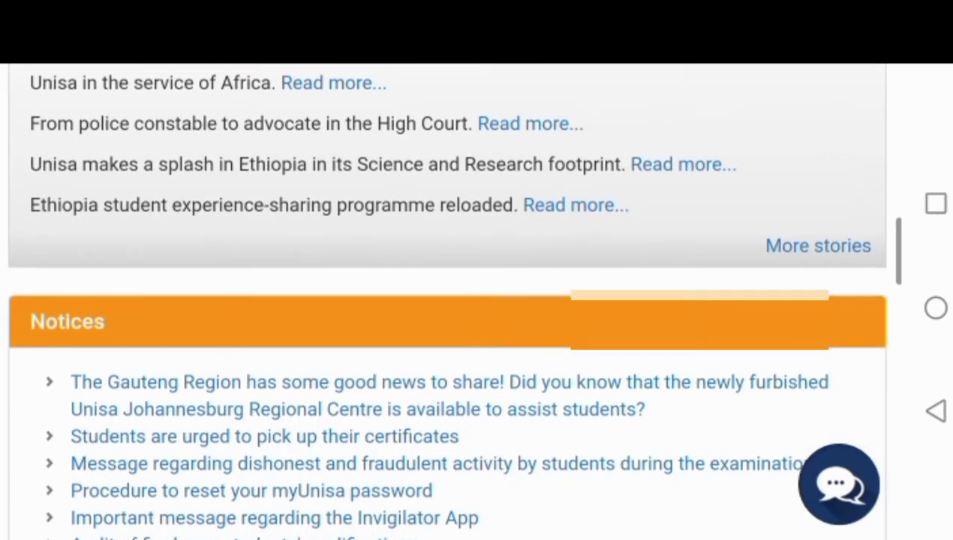
scroll(down, 3)
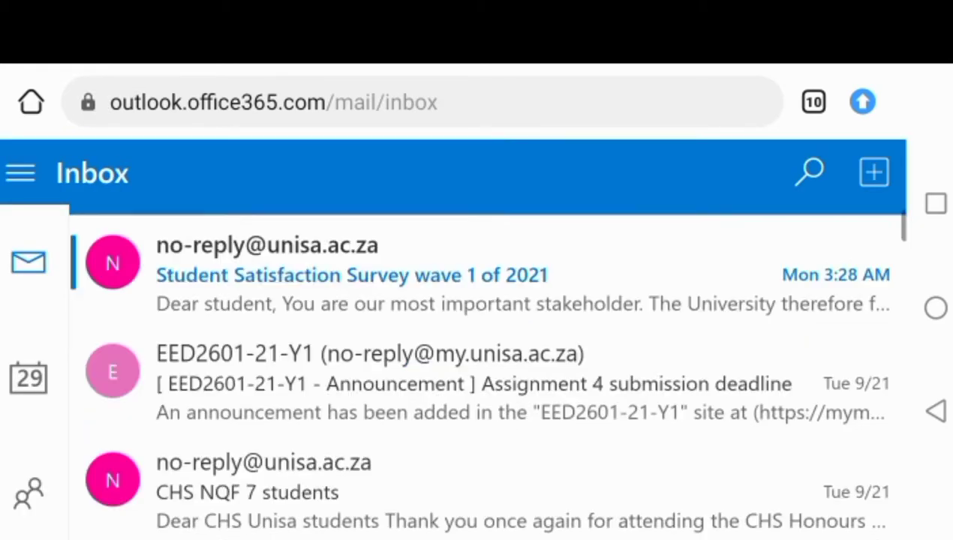
- Refresh the Outlook inbox, return to myUnisa's Important links, and enter 'myexamunisa' in the address bar
scroll(down, 3)
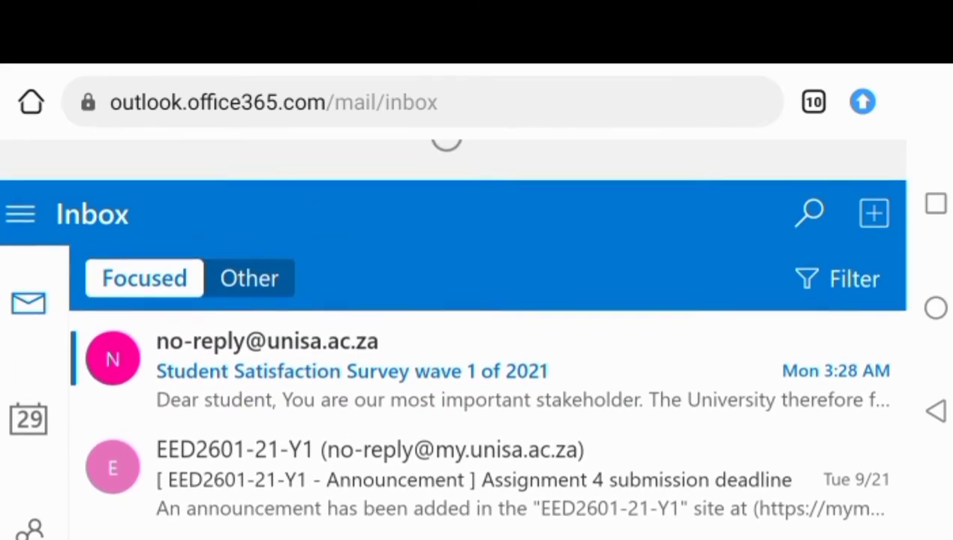
scroll(down, 3)
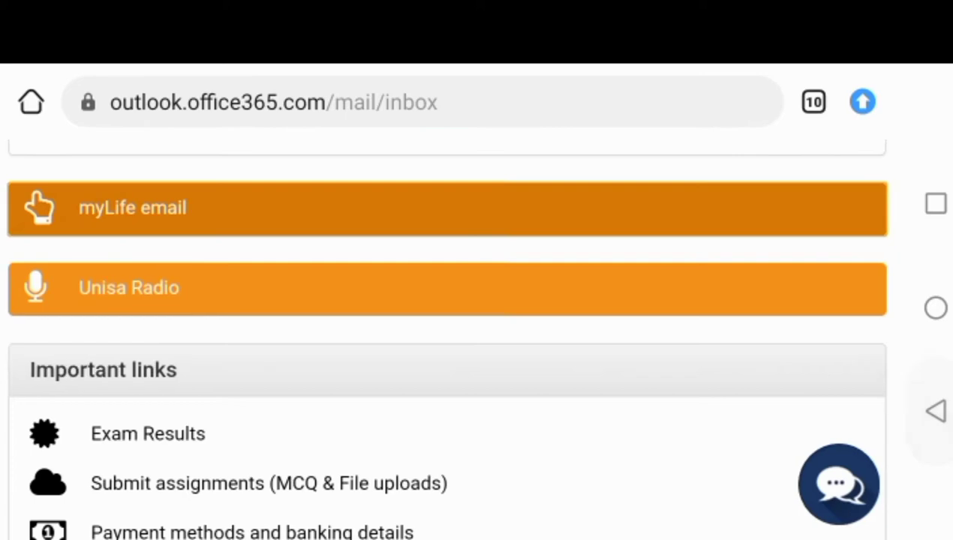
scroll(down, 3)
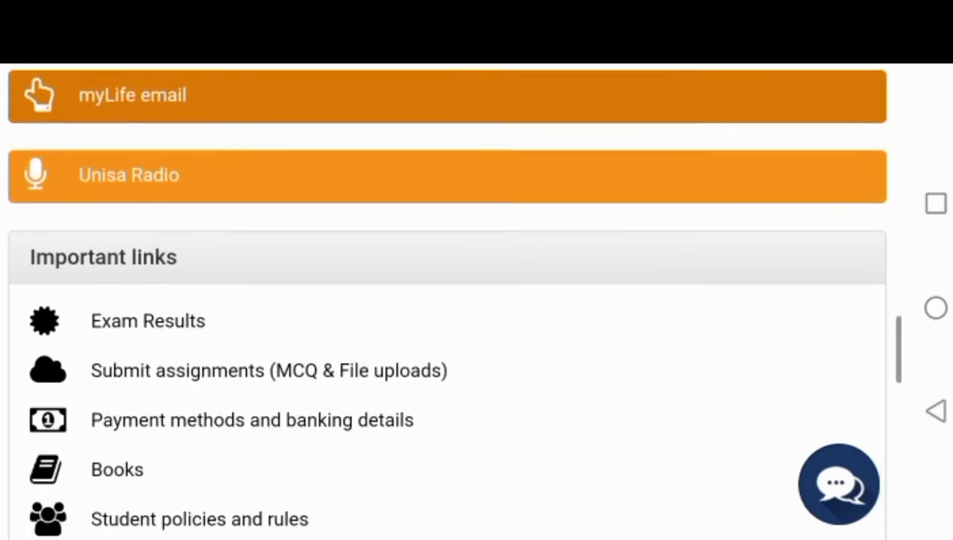
scroll(down, 3)
text(myexamunisa)
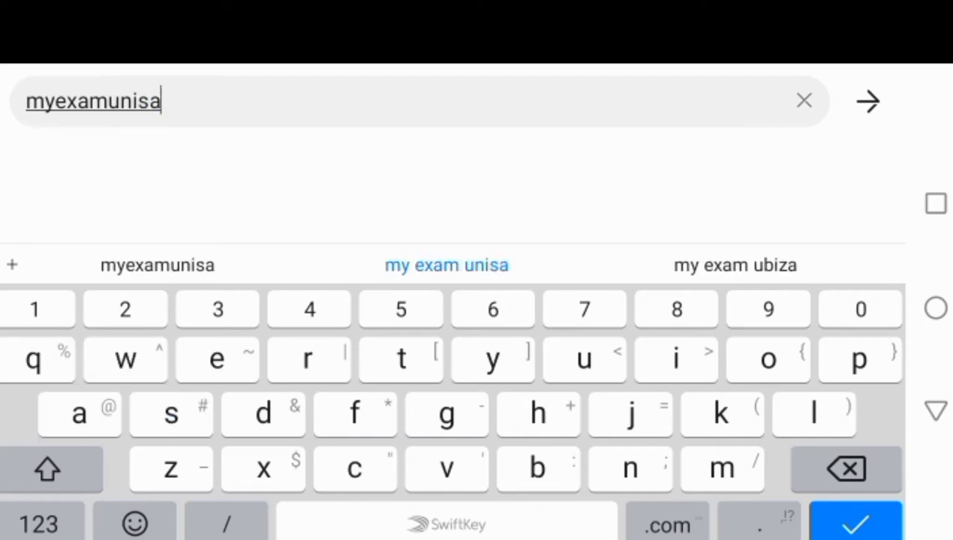
- Search 'myexamunisa' and open the myExams Gateway Exam Timetable result
click(868, 101)
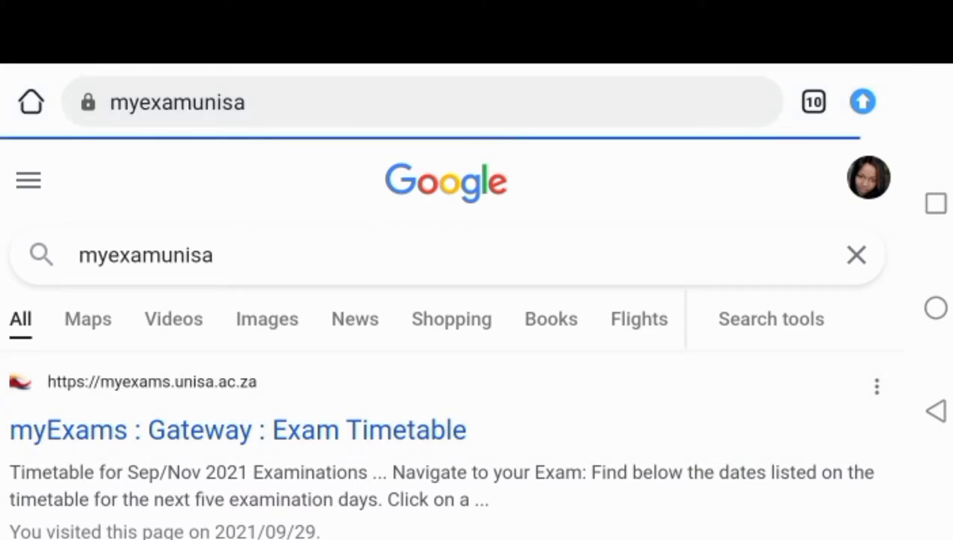
click(238, 429)
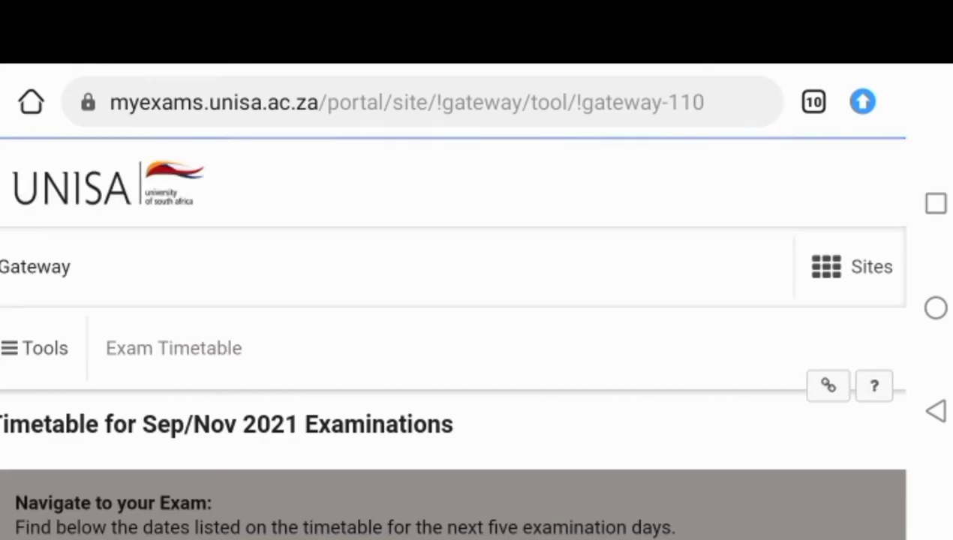
- Scroll through the Sep/Nov 2021 timetable's exams scheduled for 2021-10-01
scroll(down, 3)
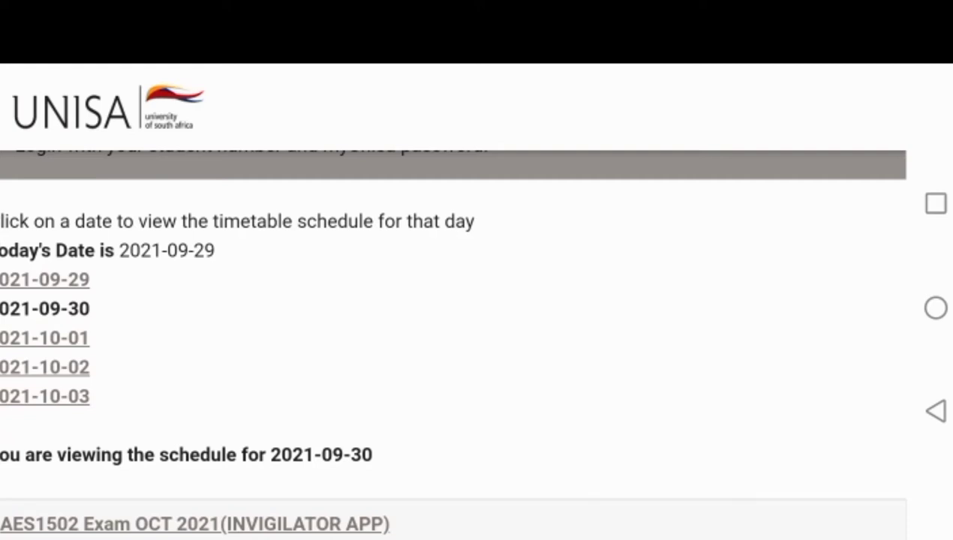
scroll(up, 3)
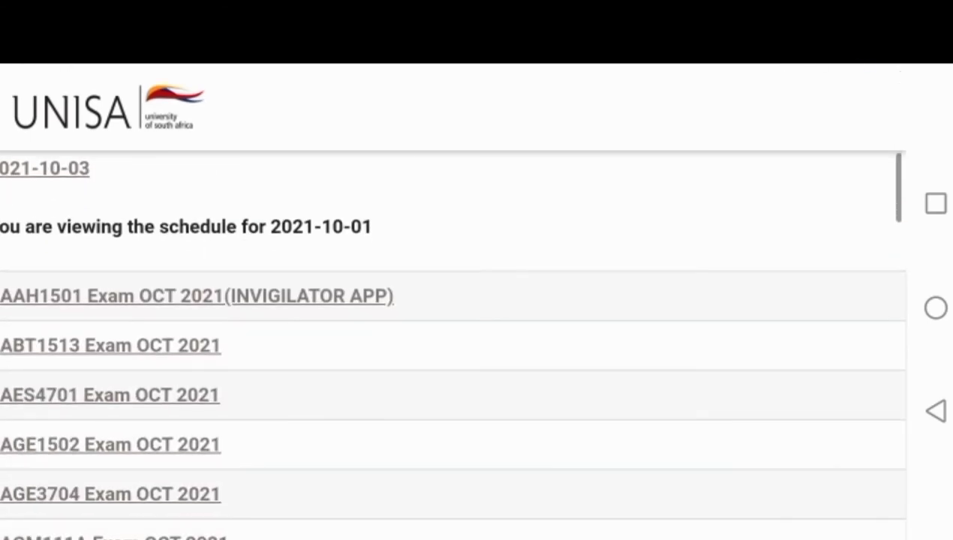
scroll(down, 3)
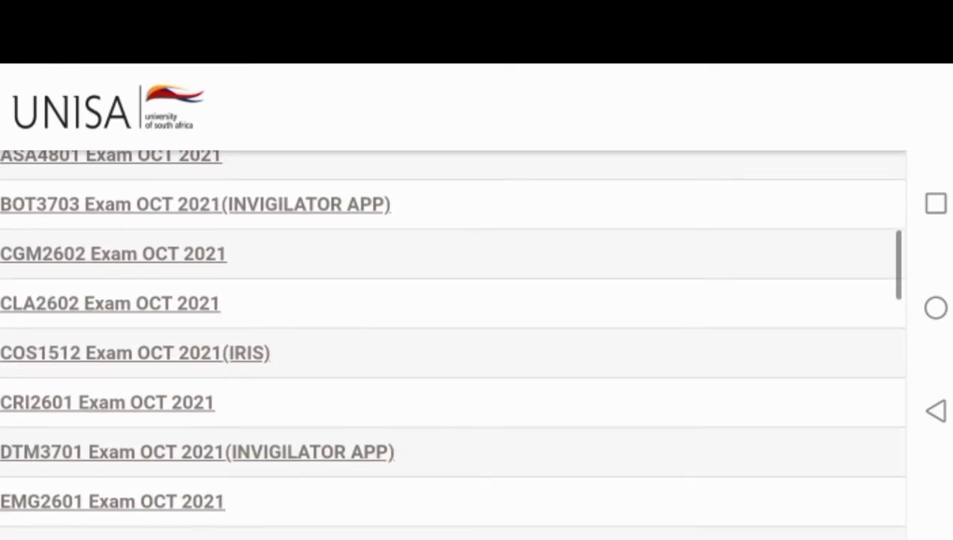
scroll(down, 3)
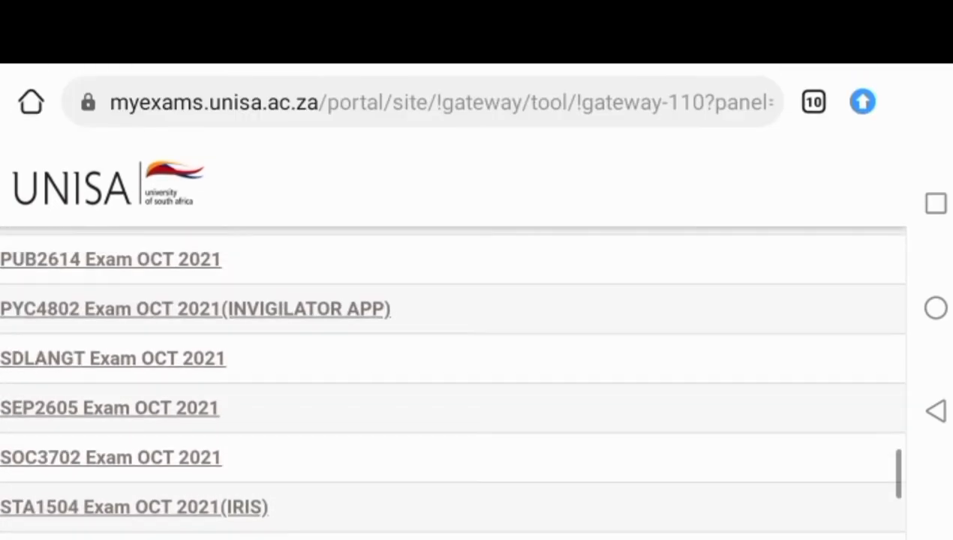
scroll(up, 3)
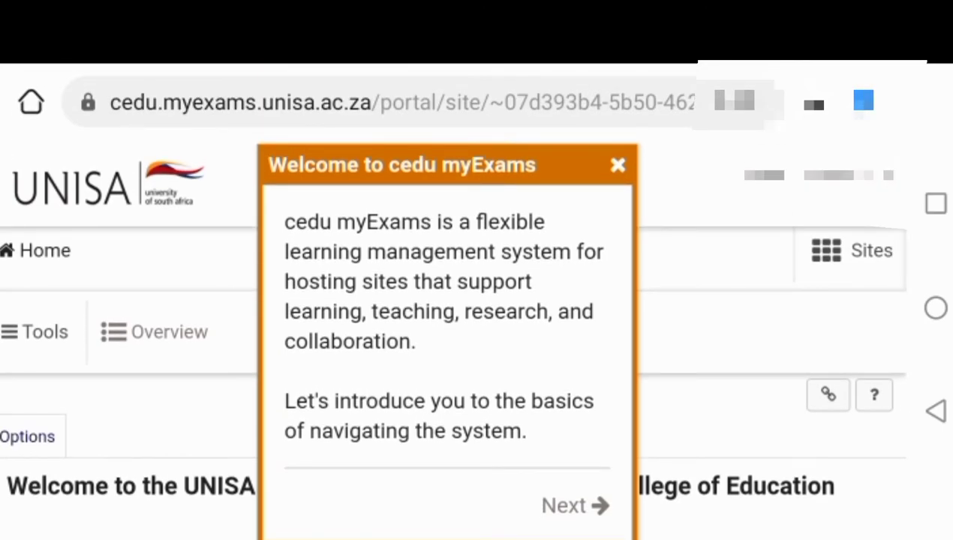
- Close the Welcome tour, accept the tutorial notice, and show the cedu Sites list
click(574, 505)
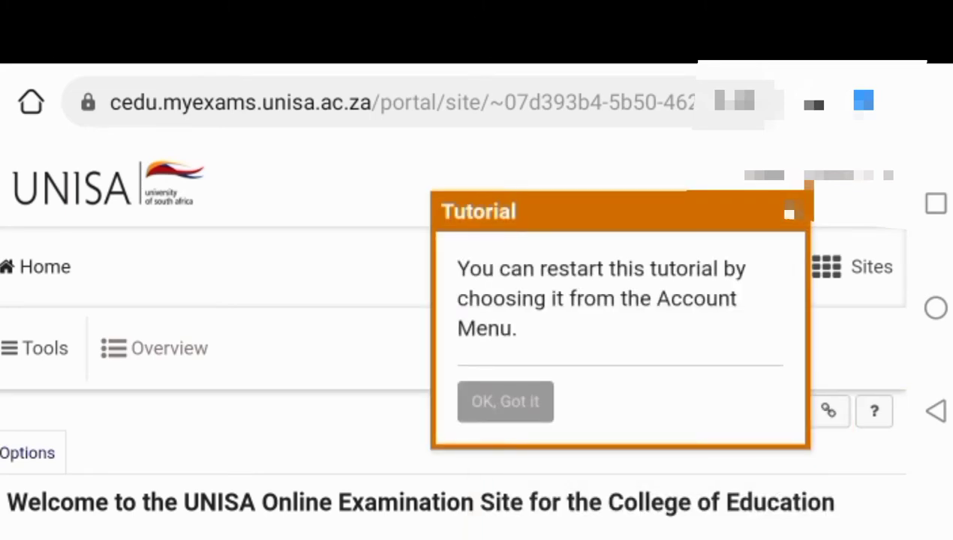
click(505, 402)
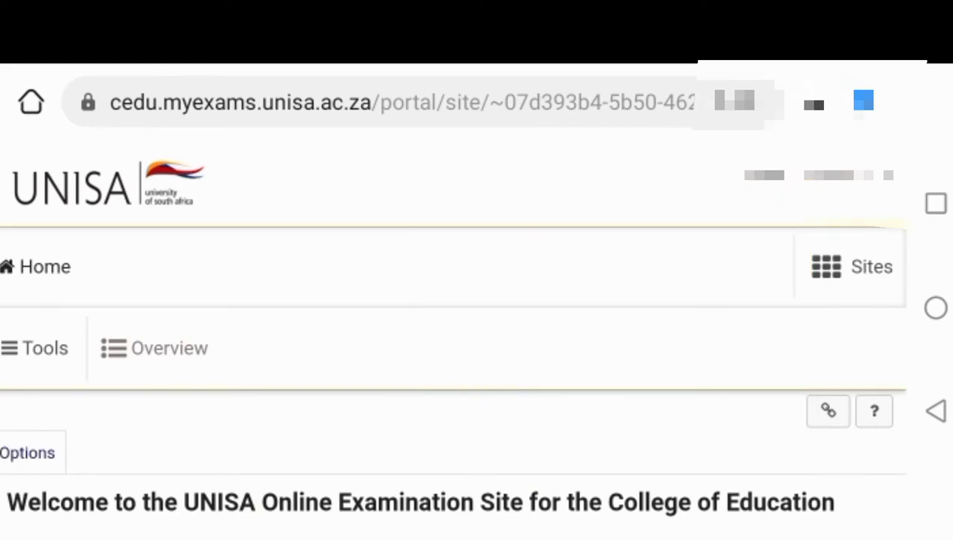
click(851, 266)
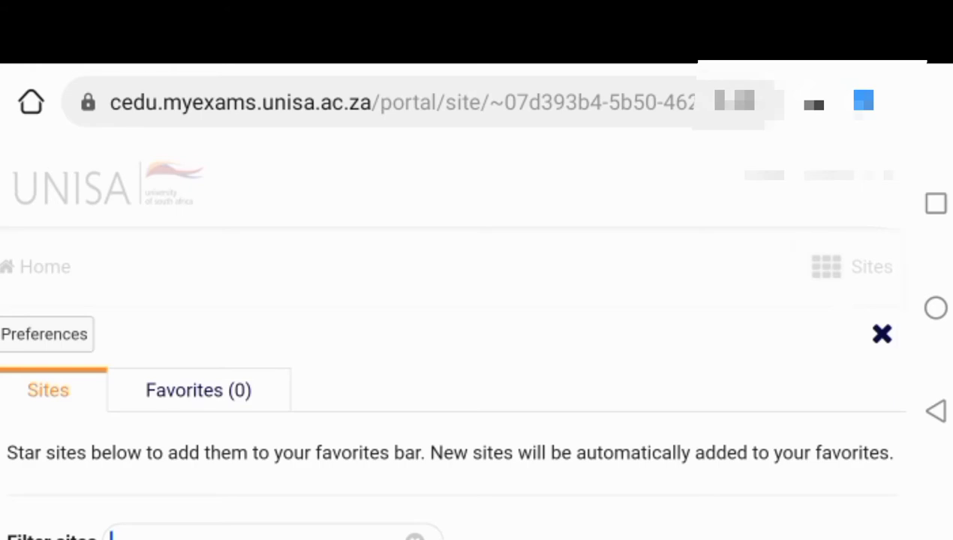
- Open Practice Exams D eAssessment and scroll to the Assignment List showing Practice Assessment Not Started
scroll(down, 3)
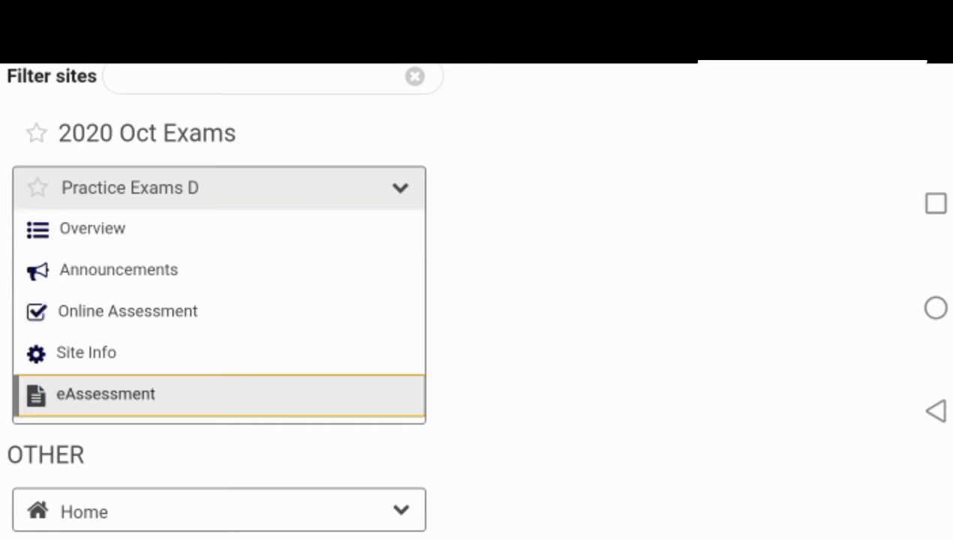
click(105, 394)
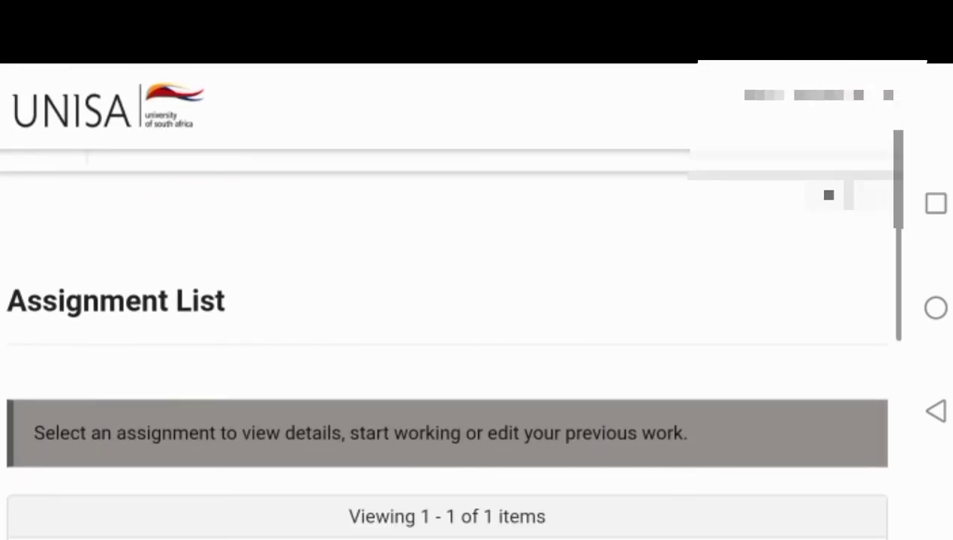
scroll(down, 3)
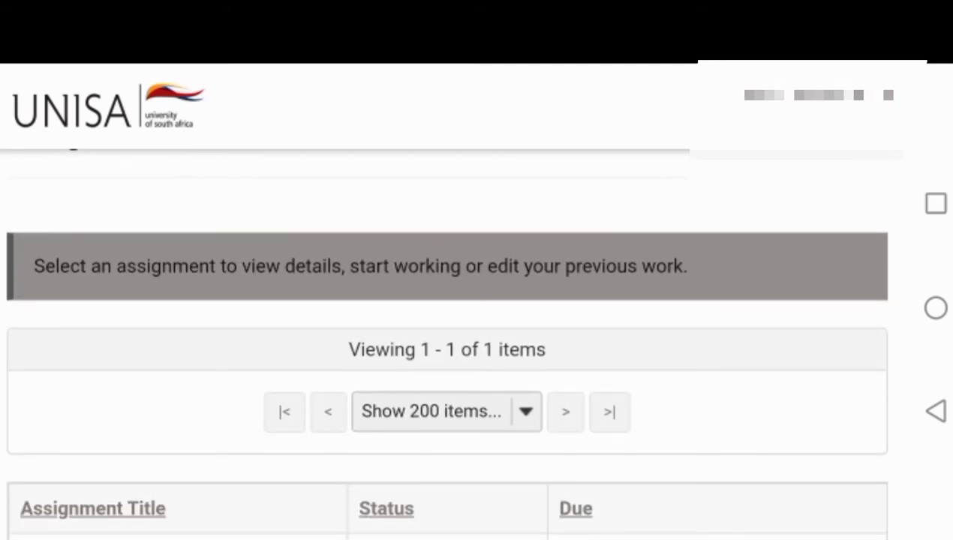
scroll(down, 3)
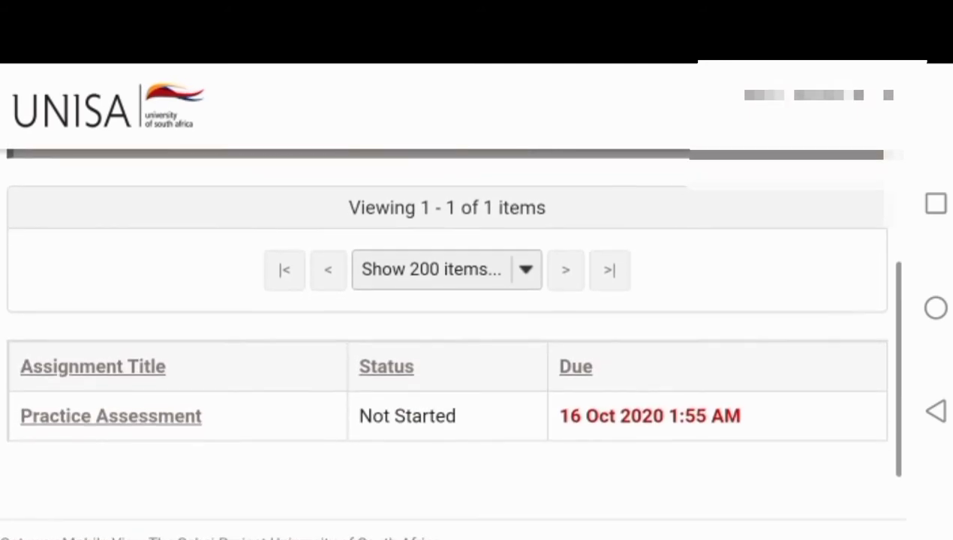
scroll(down, 3)
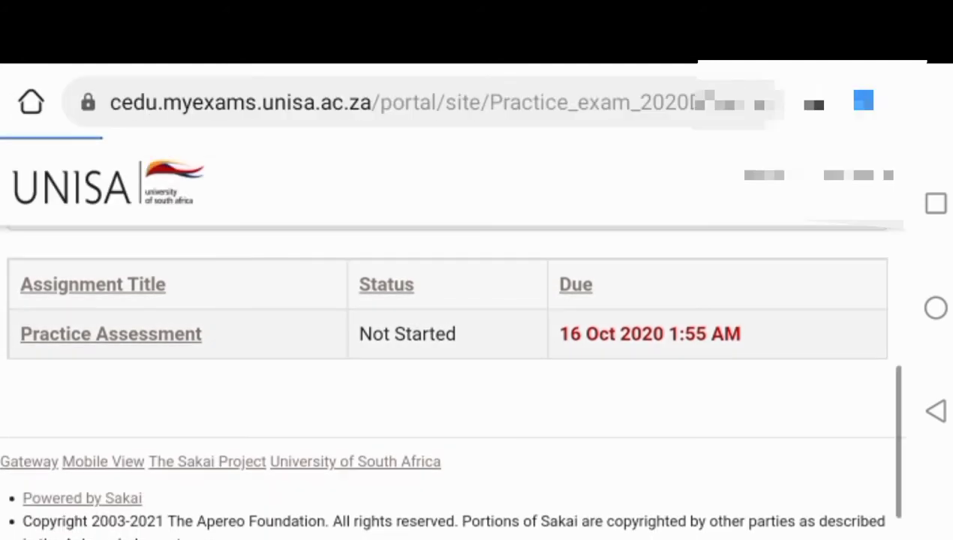
click(110, 334)
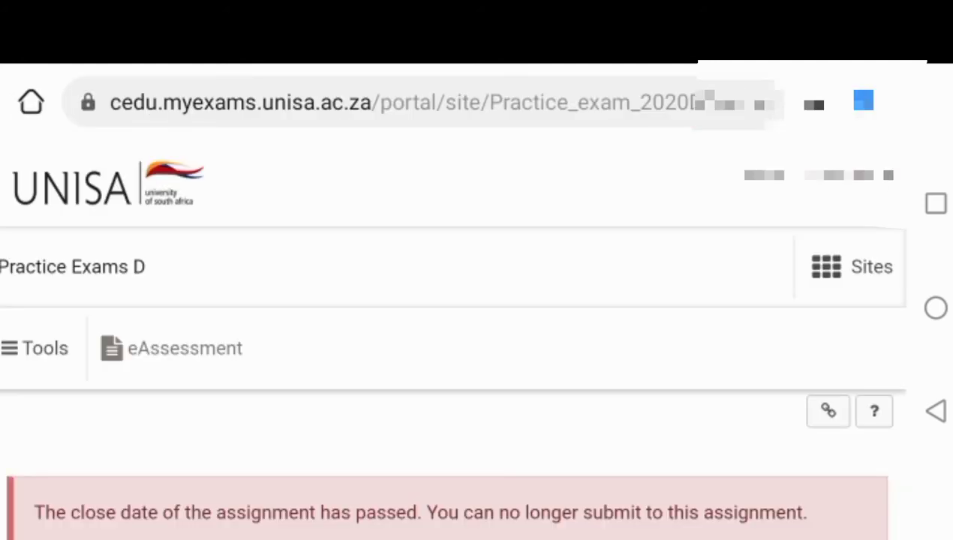
scroll(down, 3)
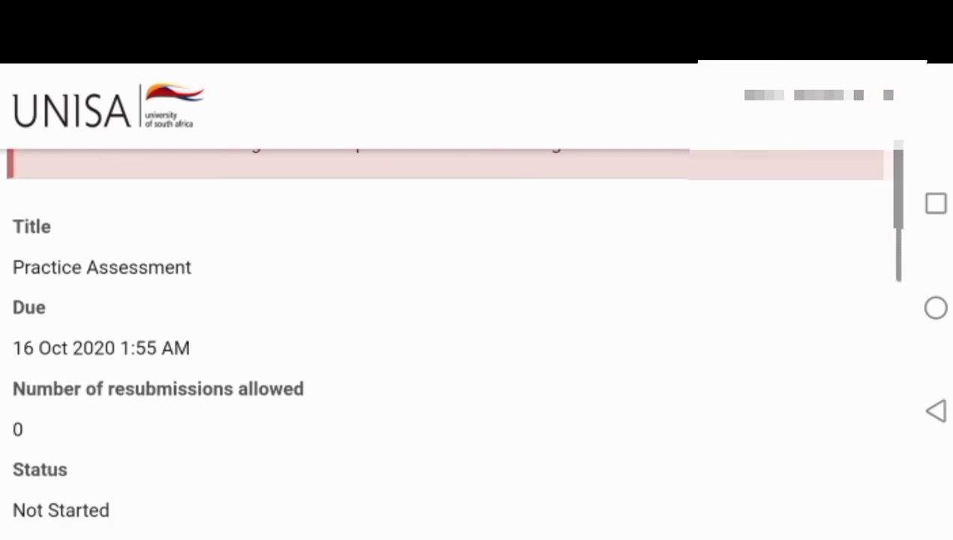
scroll(down, 3)
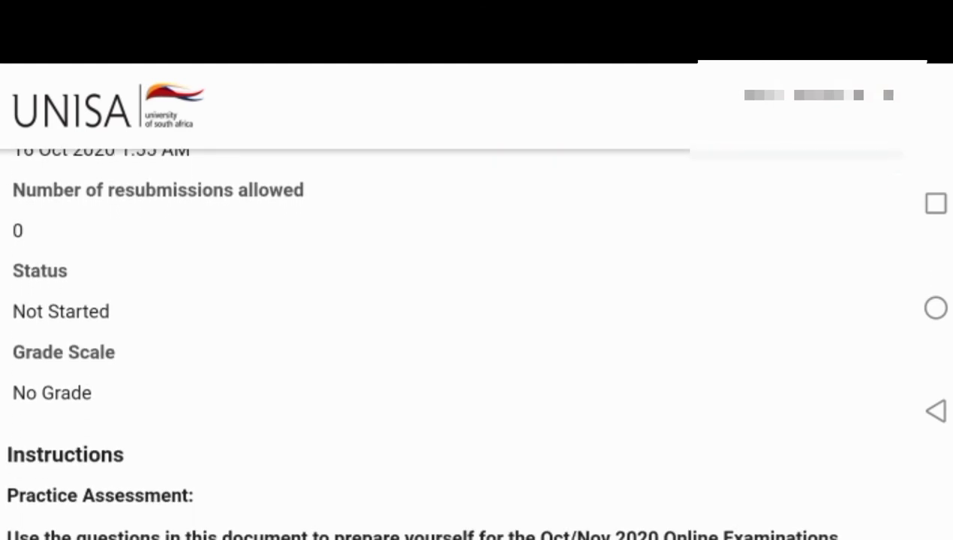
scroll(down, 3)
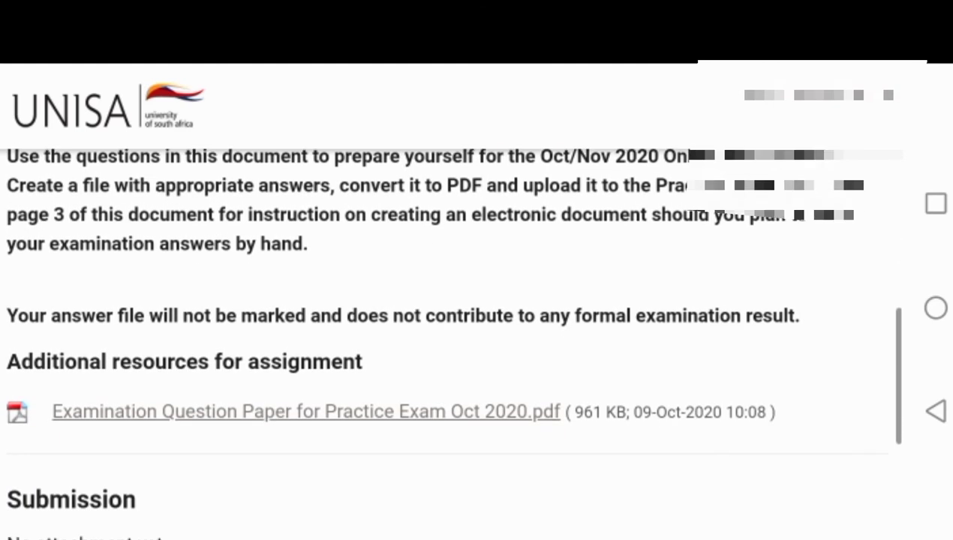
scroll(down, 3)
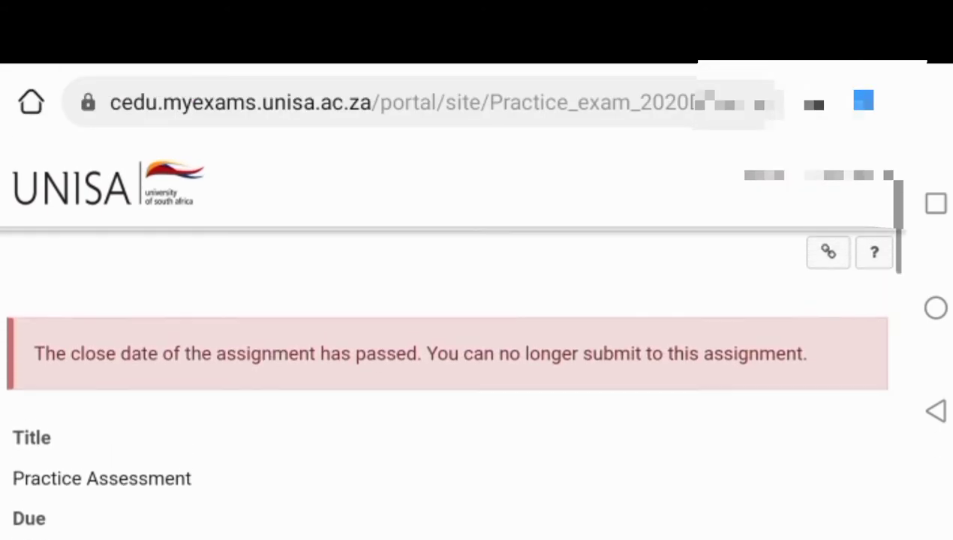
scroll(down, 3)
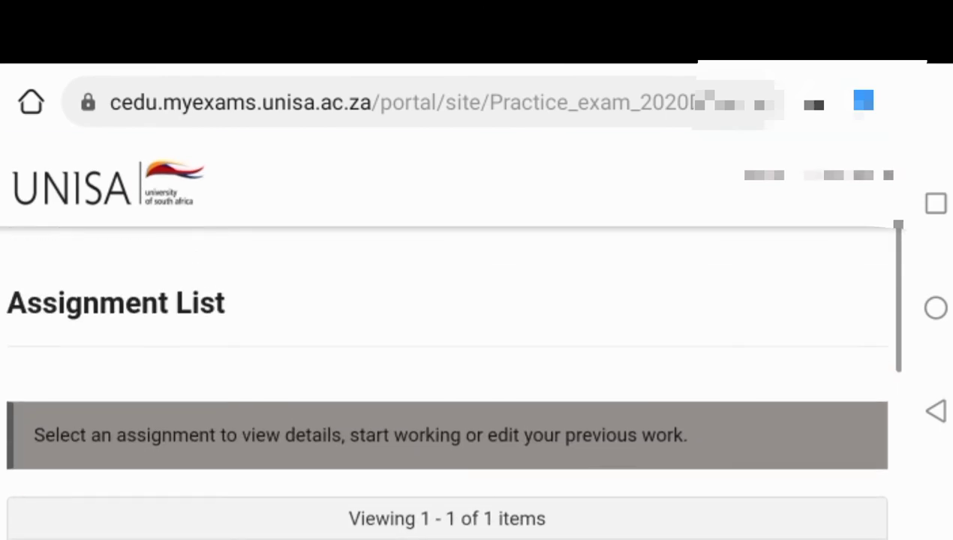
- Reopen the Practice Assessment details page, which notes its close date has passed
scroll(up, 3)
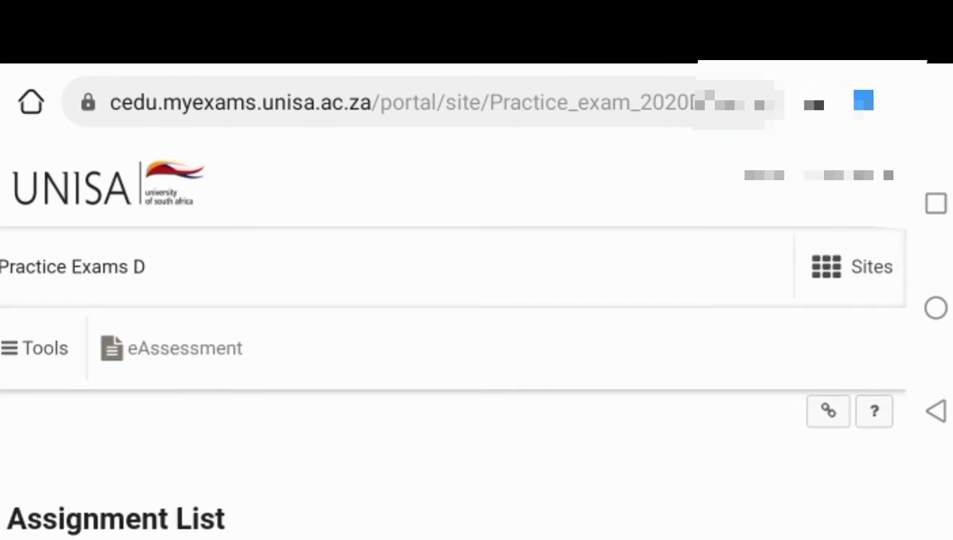
click(850, 267)
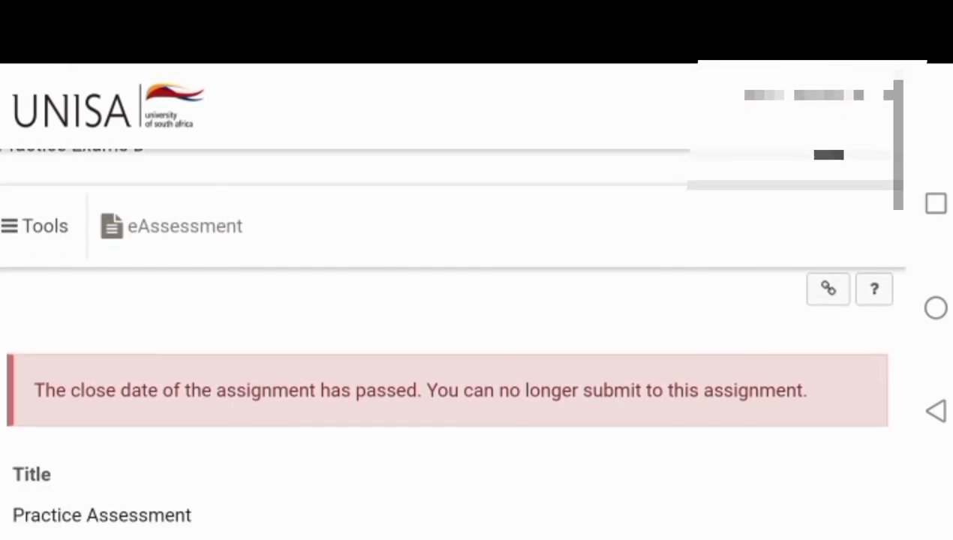
scroll(down, 3)
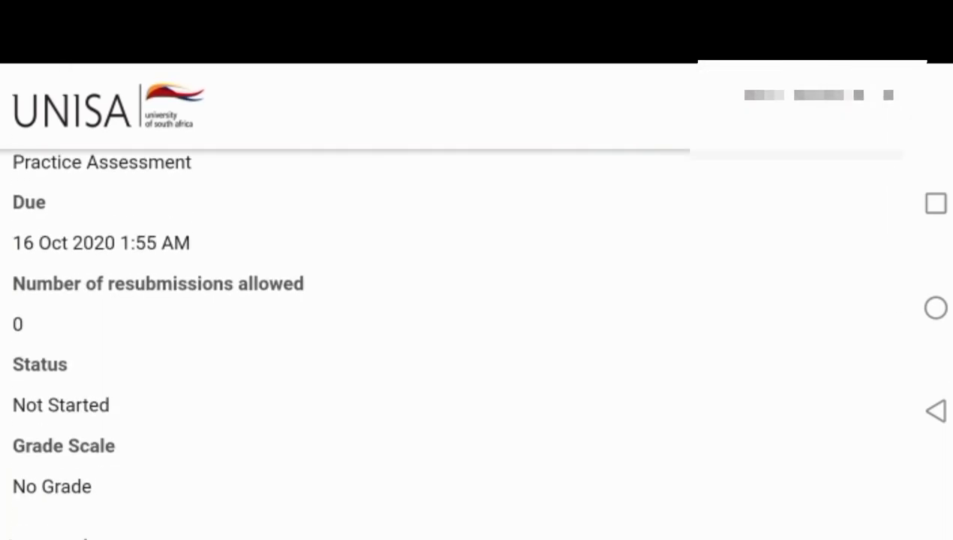
scroll(down, 3)
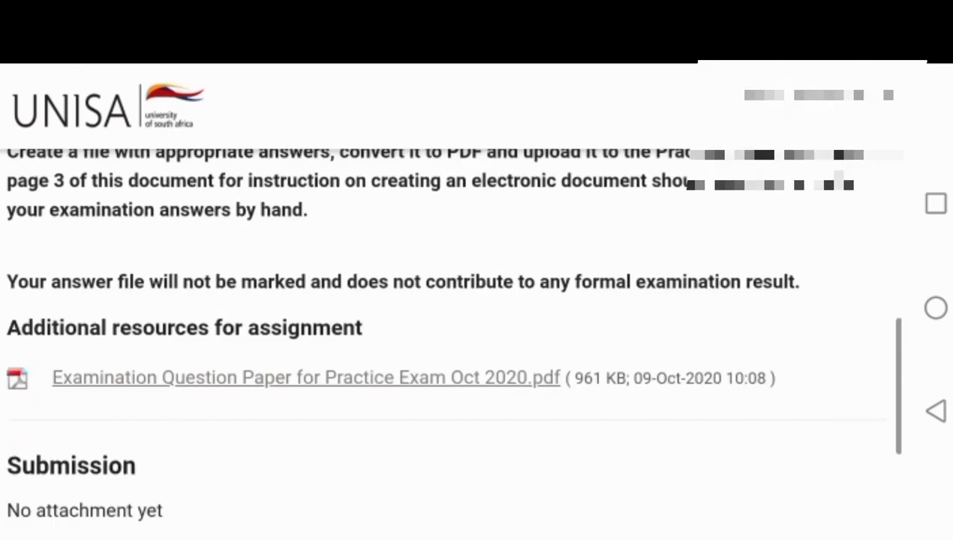
scroll(down, 3)
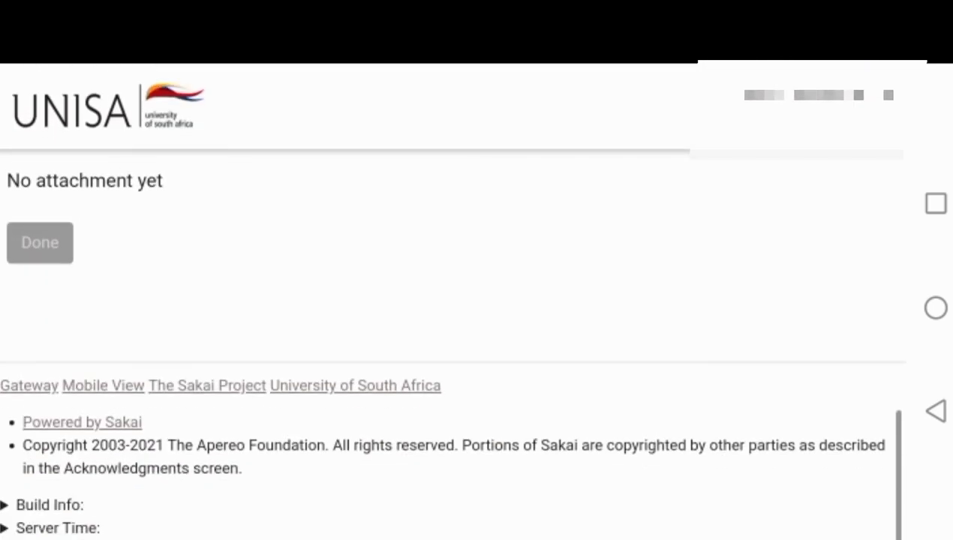